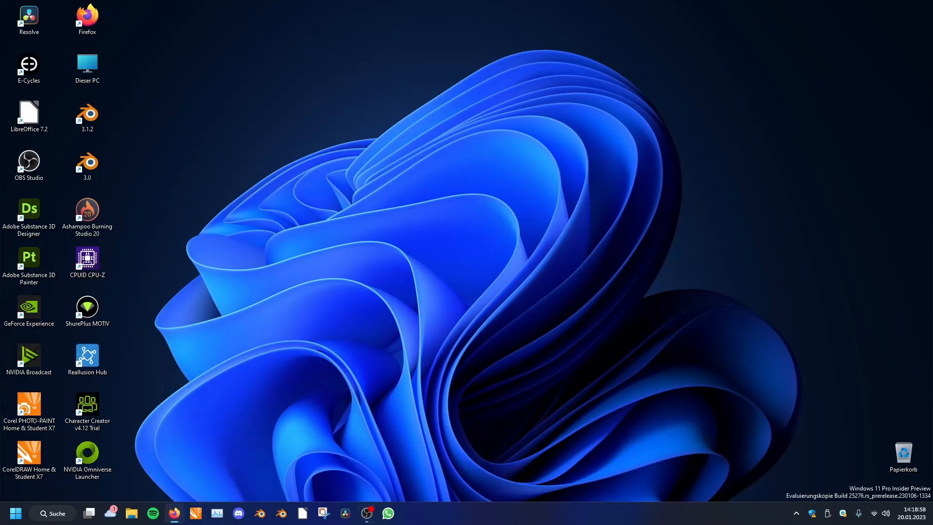
# Browse blender.org's archived branch builds in Firefox down to the 3.5.0 geometry-nodes-simulation Windows zip.
pyautogui.click(174, 513)
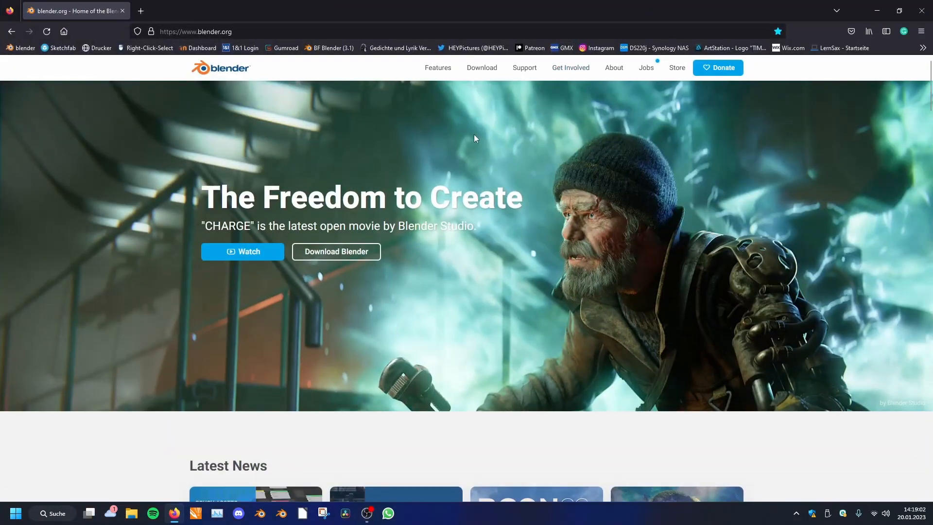
pyautogui.click(481, 67)
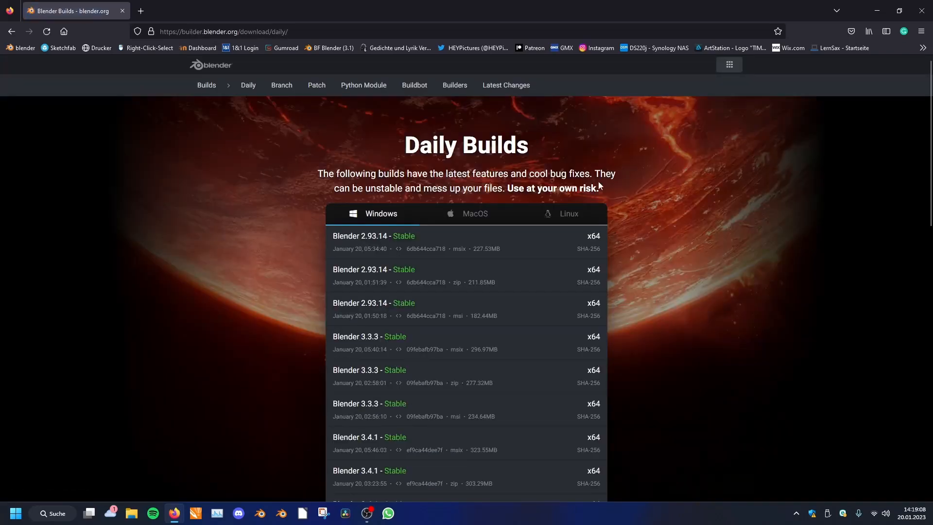
pyautogui.click(281, 85)
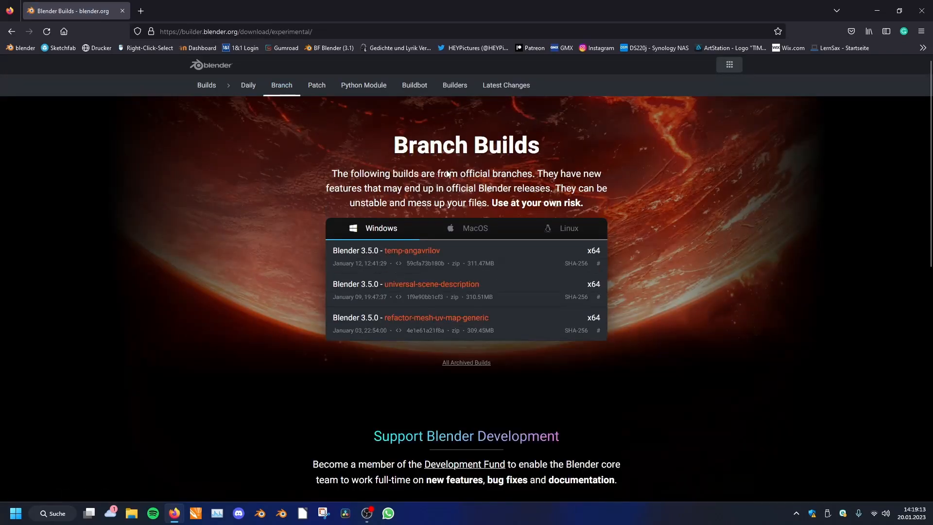
pyautogui.moveTo(508, 368)
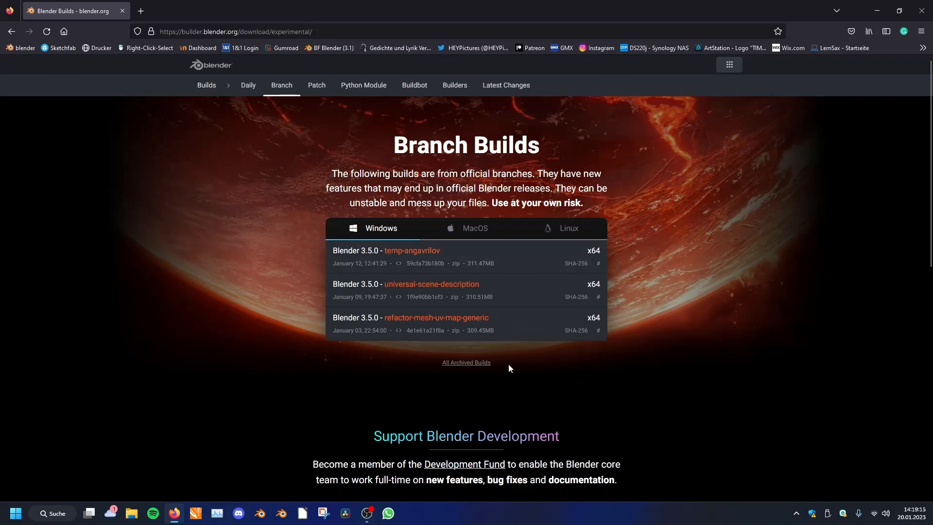
pyautogui.click(466, 362)
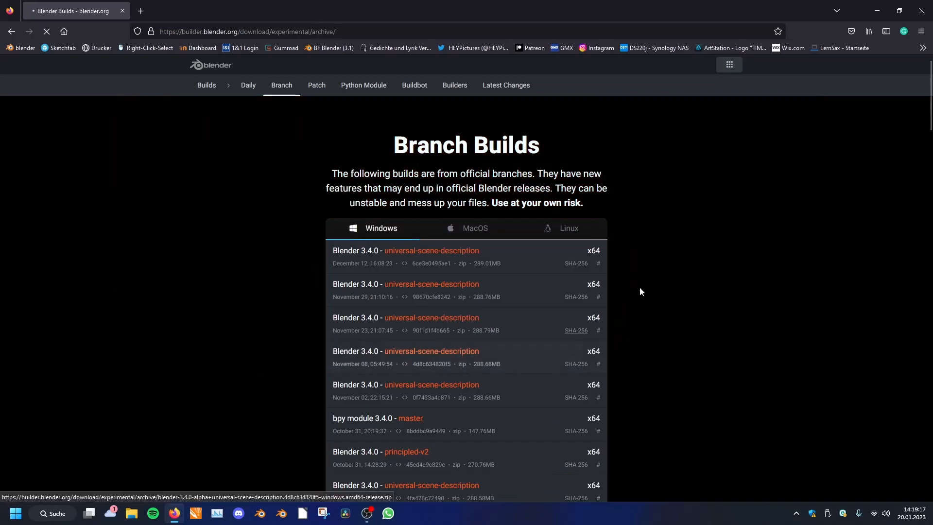
pyautogui.scroll(-3)
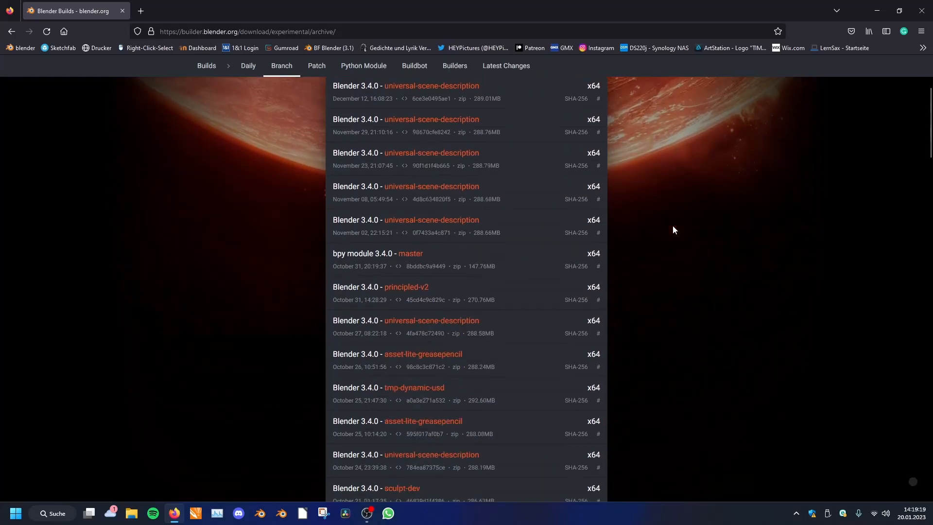
pyautogui.scroll(-3)
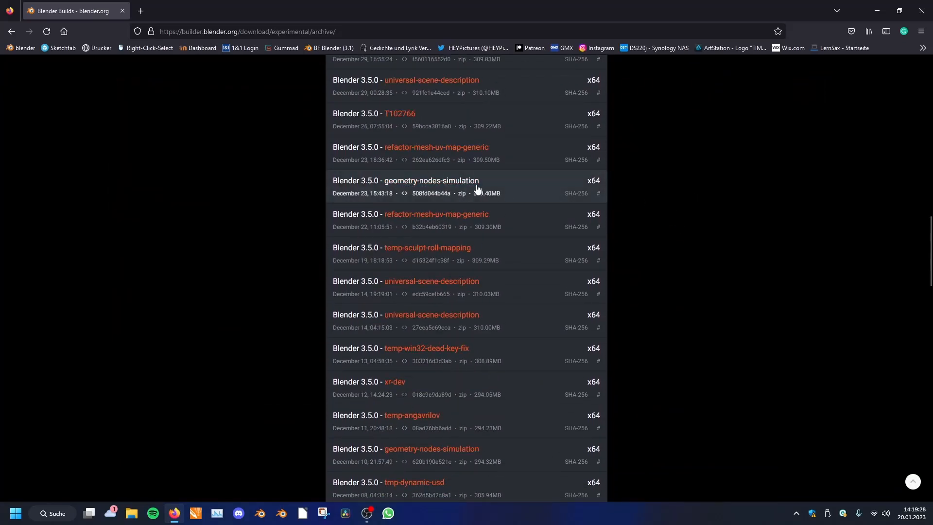
pyautogui.moveTo(484, 193)
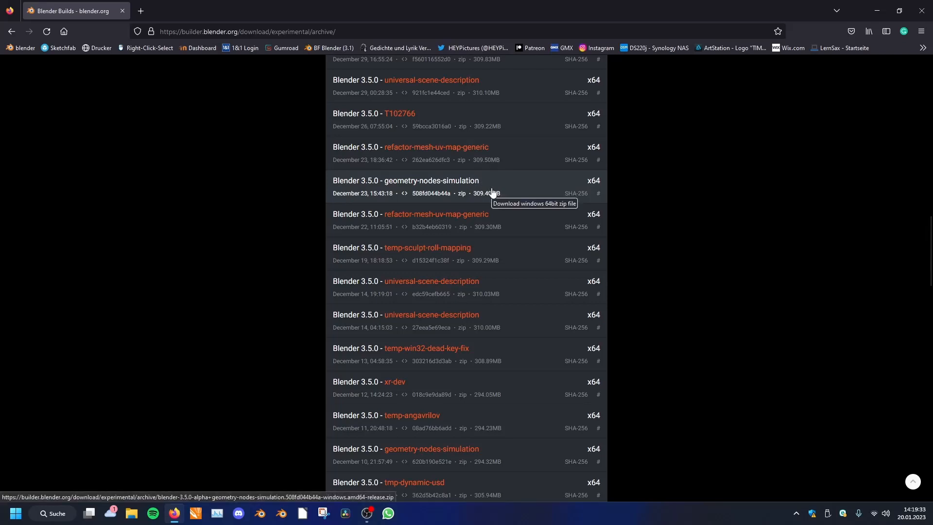
pyautogui.moveTo(470, 189)
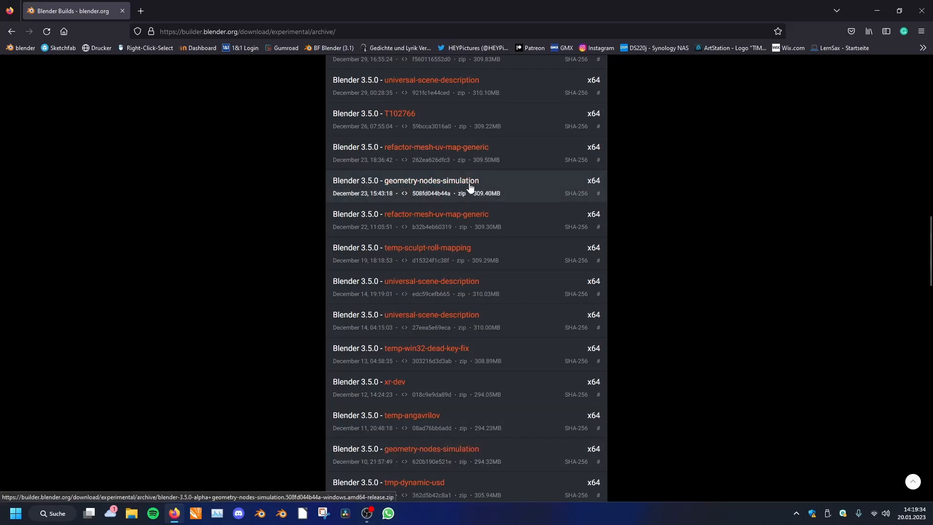
pyautogui.moveTo(461, 192)
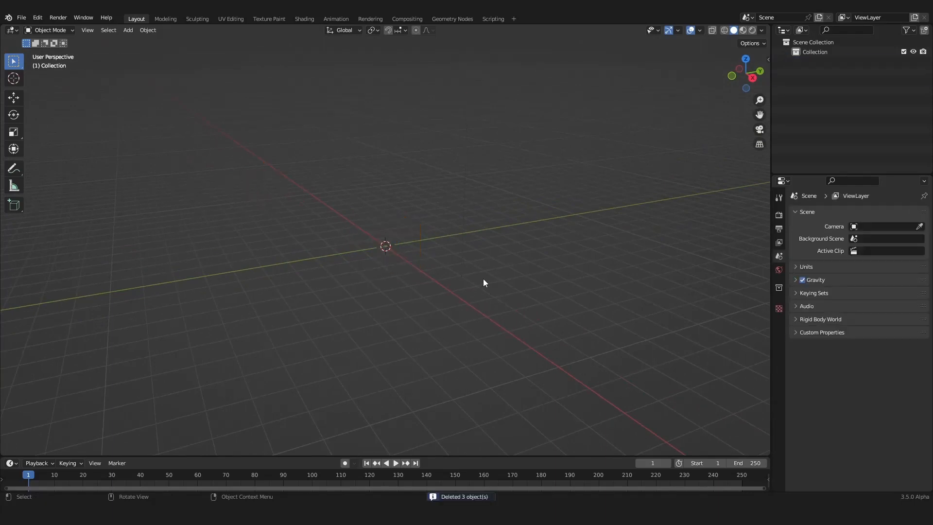
# Add an Ico Sphere, switch the timeline to a Geometry Node Editor and create a new node tree on it.
pyautogui.click(128, 30)
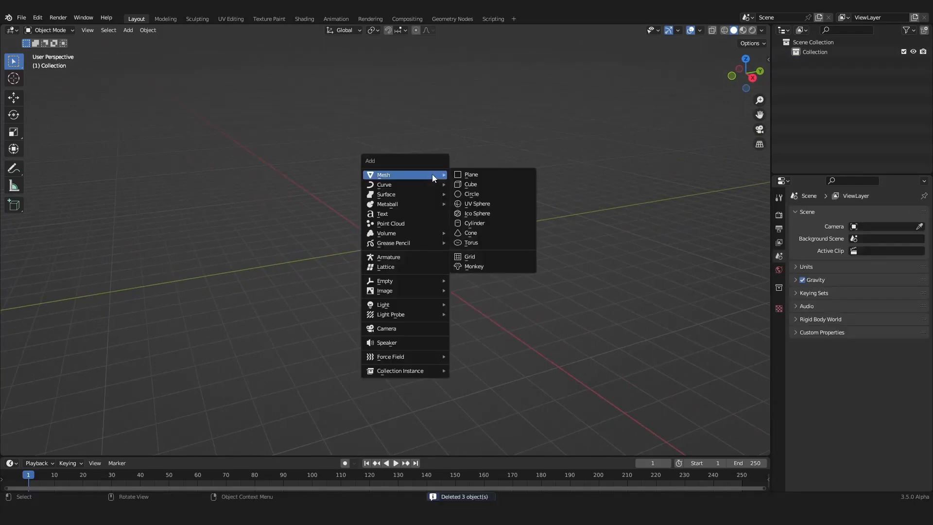
pyautogui.moveTo(476, 213)
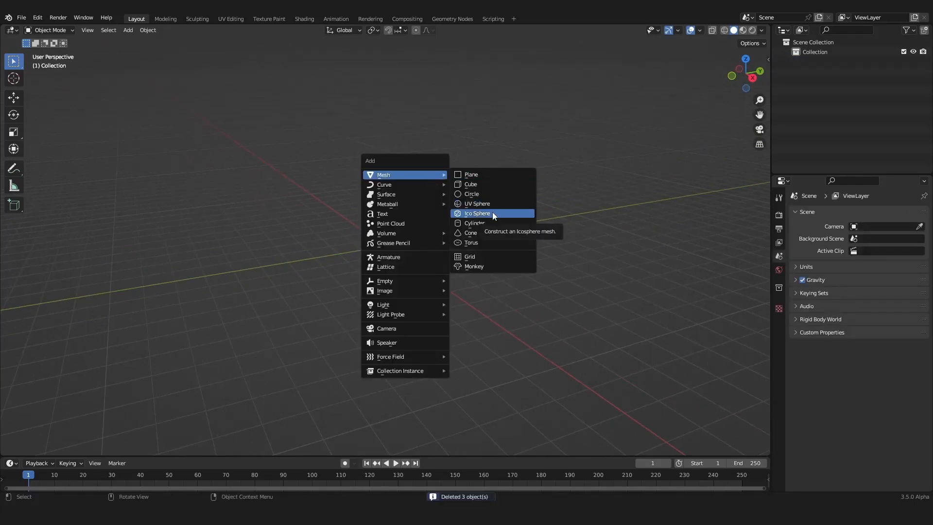
pyautogui.click(476, 213)
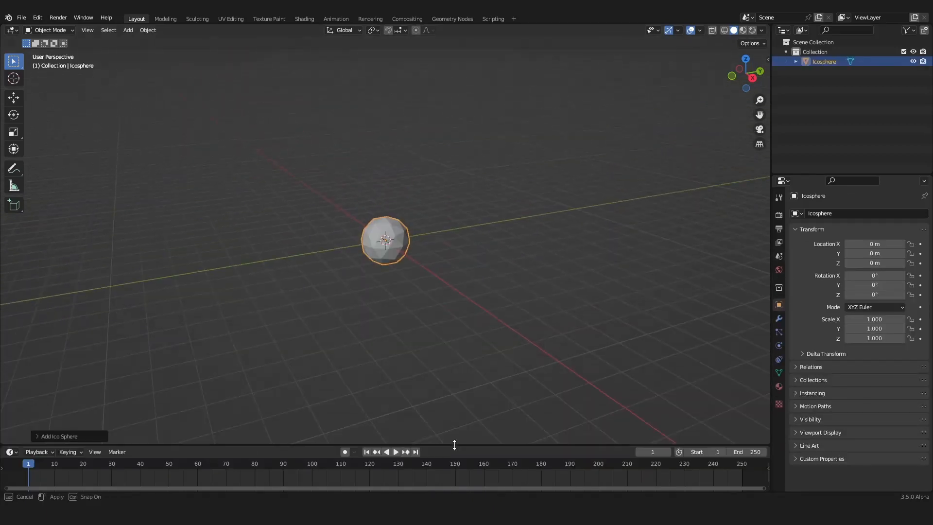
pyautogui.click(9, 256)
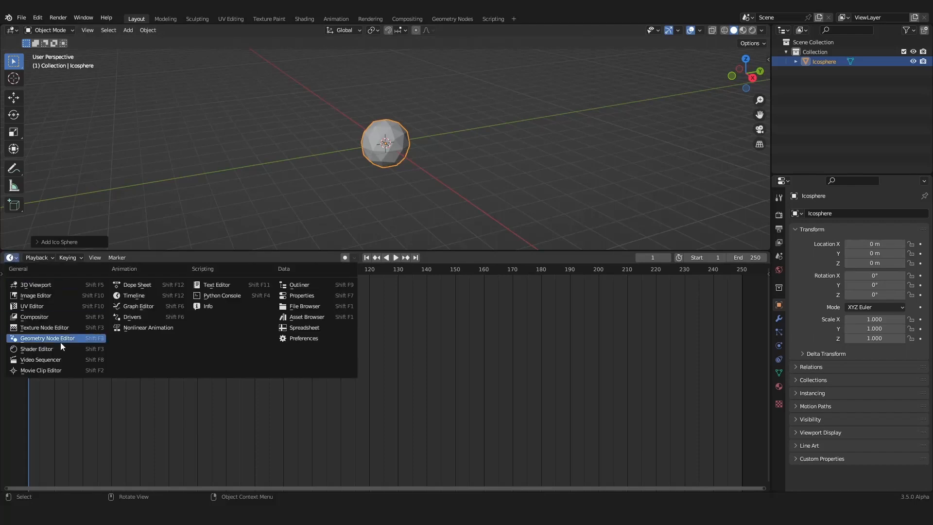
pyautogui.click(46, 338)
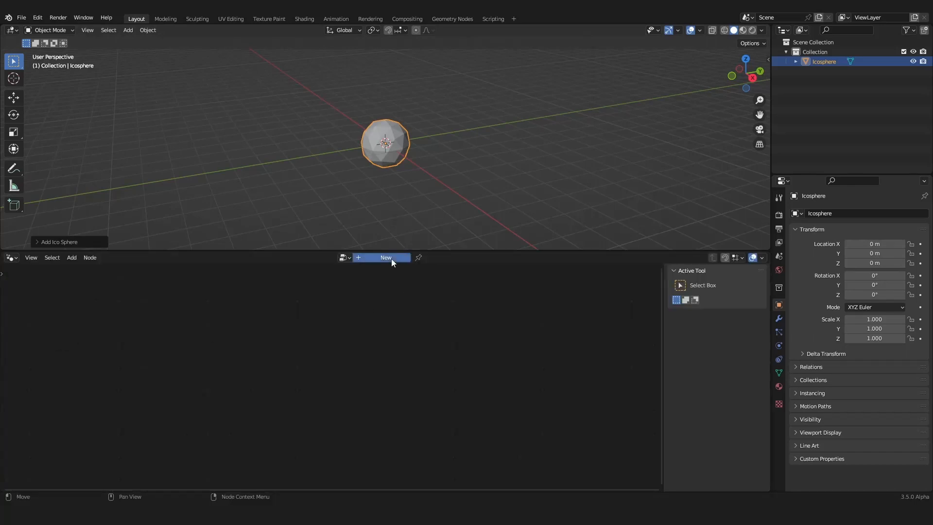
pyautogui.click(384, 256)
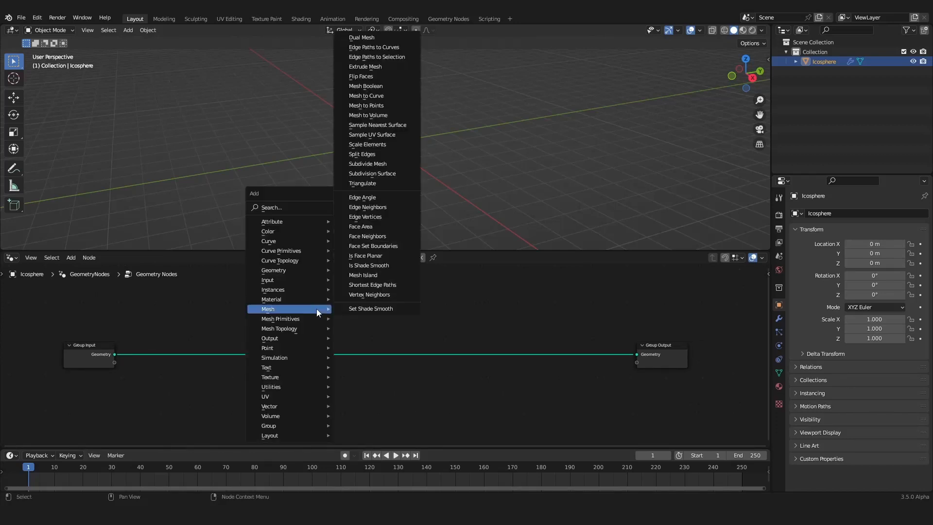
pyautogui.moveTo(274, 357)
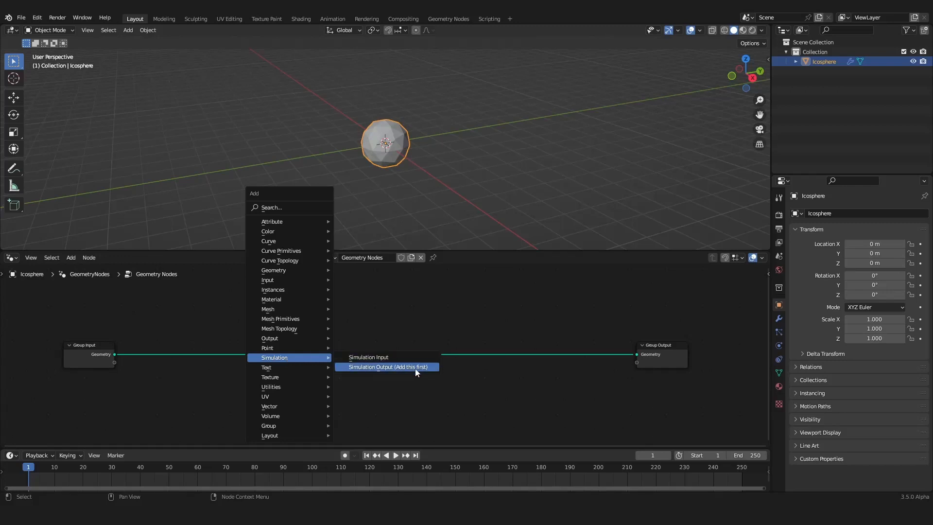
# Drop a Simulation Output zone onto the link between Group Input and Group Output.
pyautogui.click(388, 366)
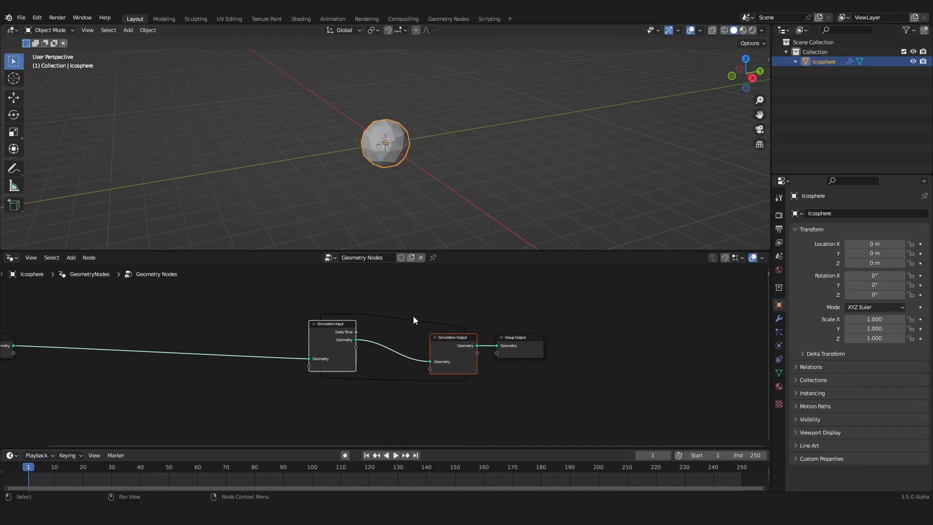
pyautogui.moveTo(391, 322)
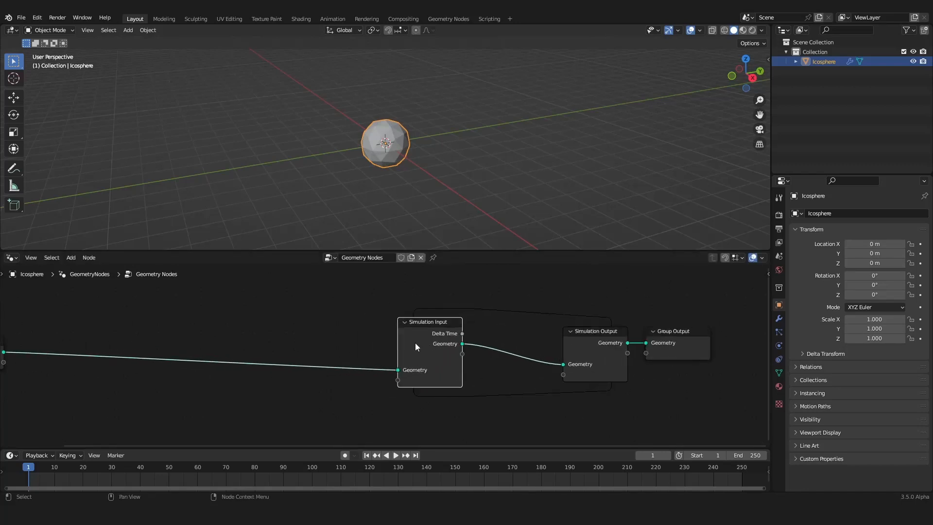
# Place Distribute Points on Faces before Simulation Input and scrub the timeline to frame 22.
pyautogui.scroll(3)
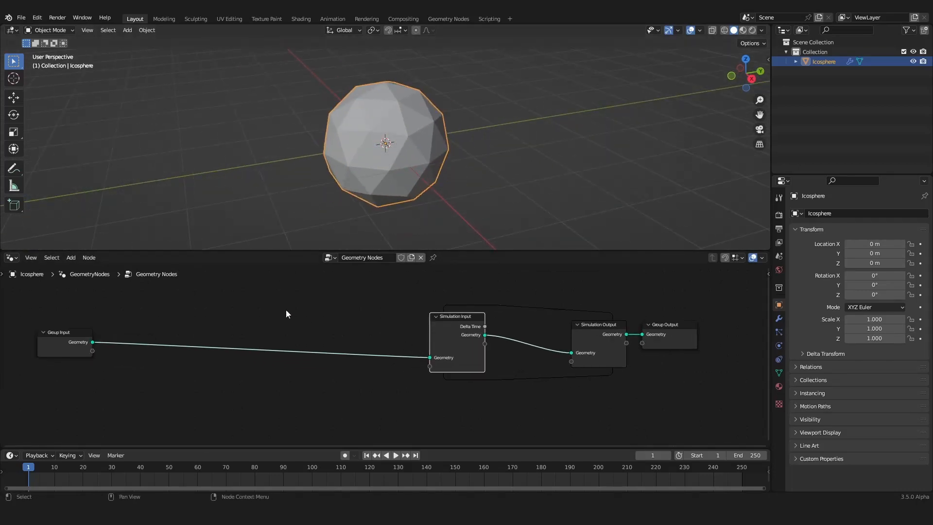
pyautogui.click(70, 256)
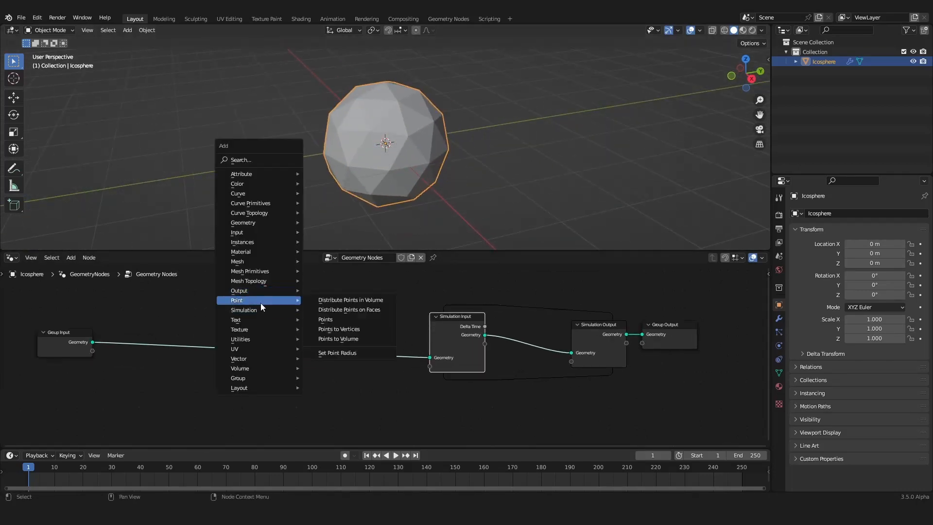
pyautogui.click(348, 309)
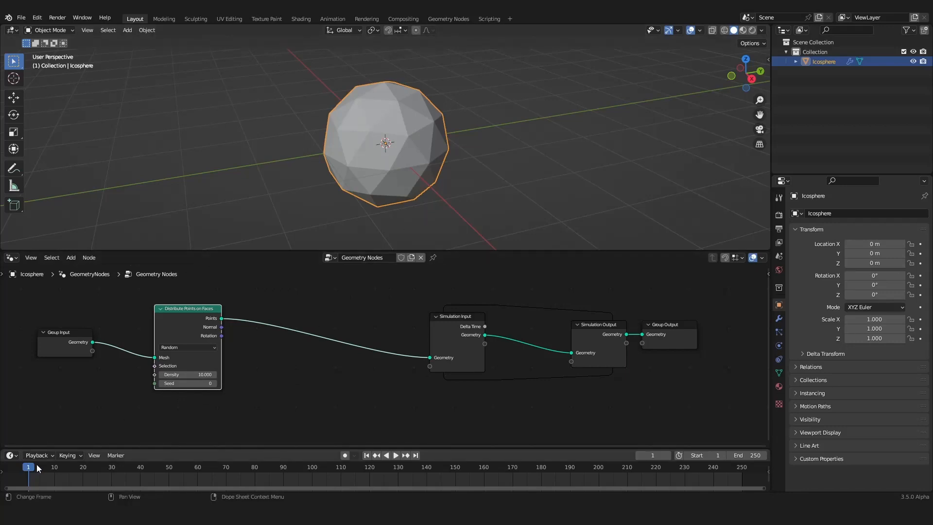
pyautogui.click(89, 466)
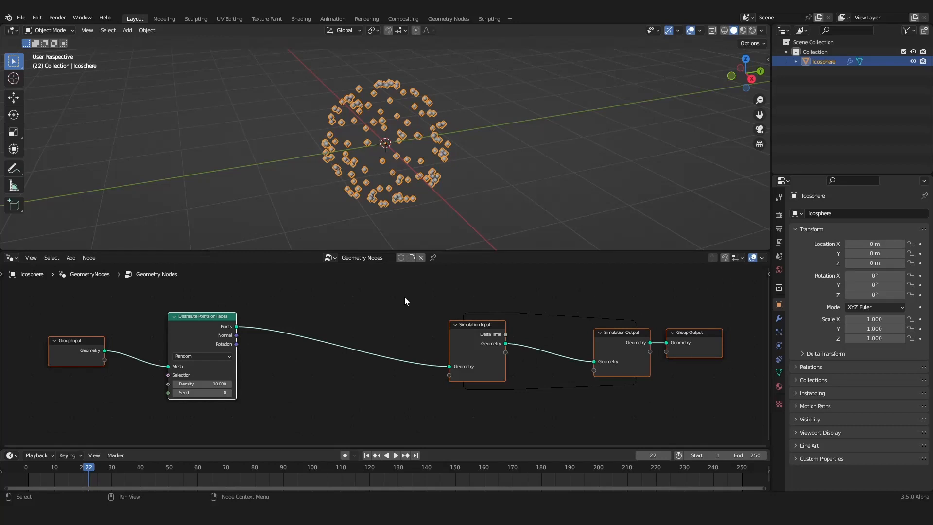
pyautogui.moveTo(384, 313)
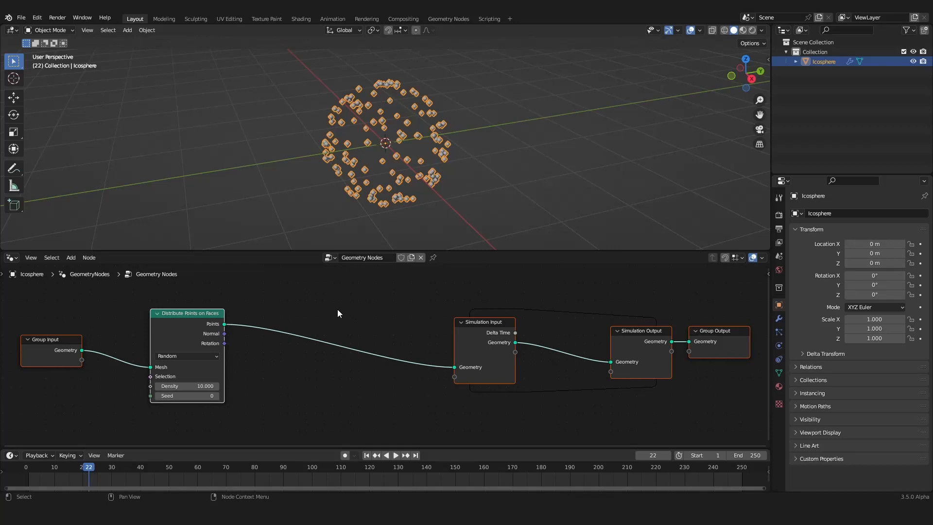
pyautogui.moveTo(316, 279)
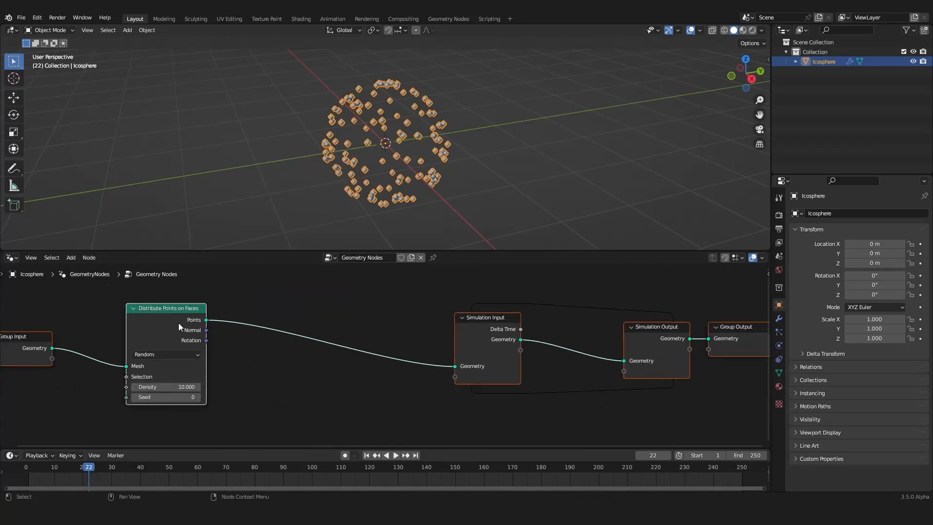
# Reach the Point node category to add Points to Vertices before the simulation zone.
pyautogui.click(70, 257)
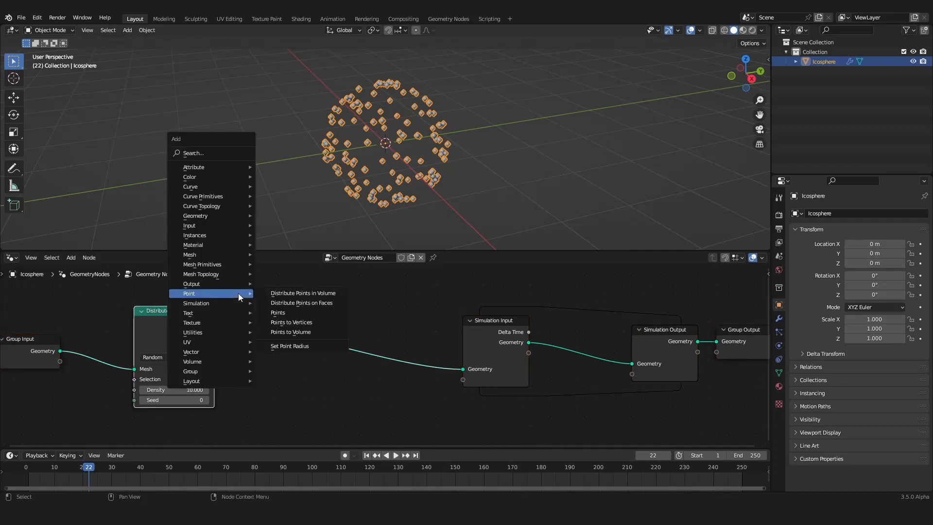
pyautogui.moveTo(303, 293)
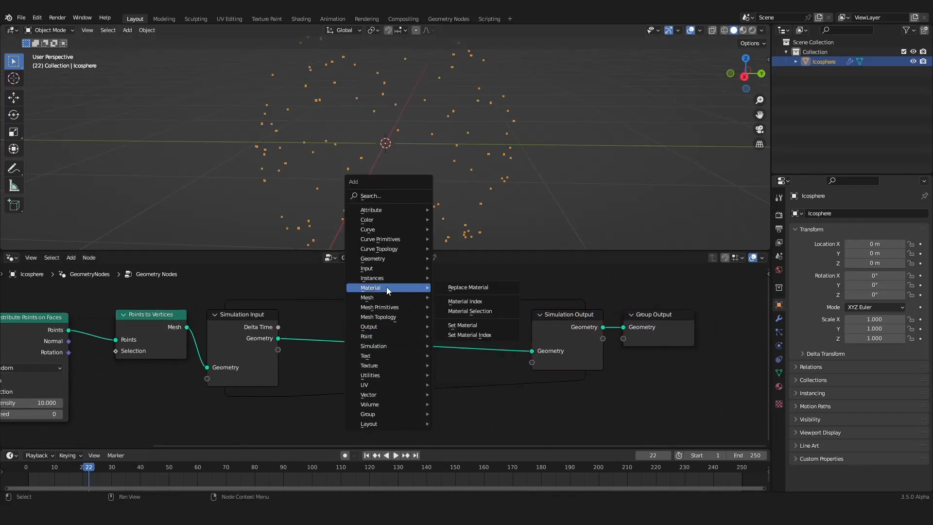
pyautogui.moveTo(368, 297)
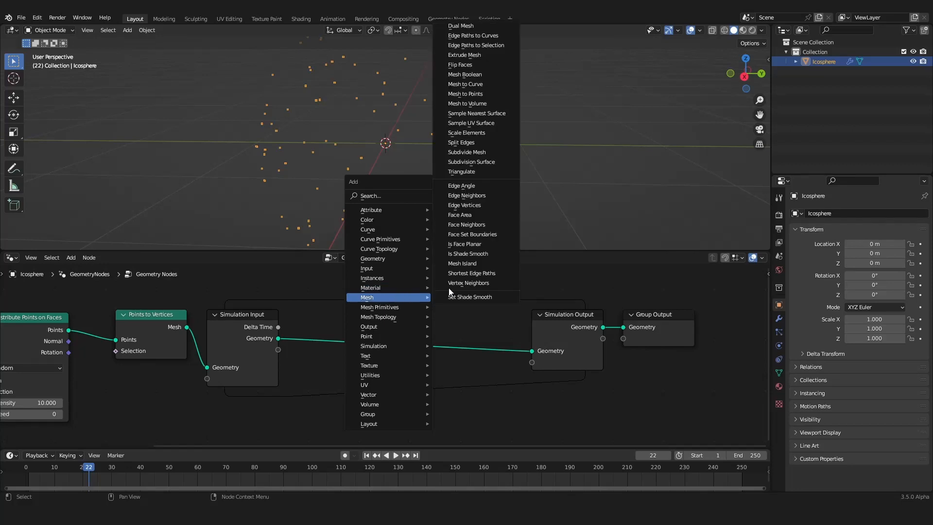
# Set Extrude Mesh mode from Faces to Vertices and play the simulation to grow the strands.
pyautogui.click(463, 55)
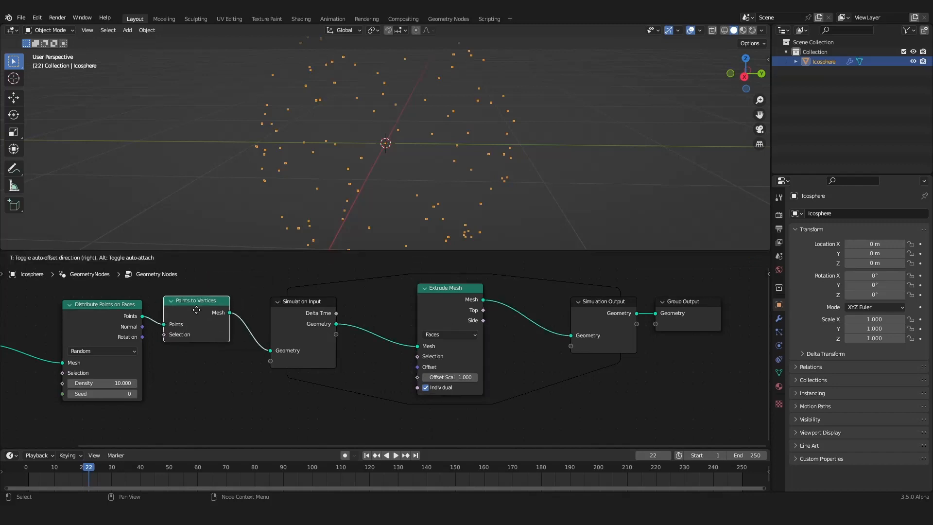
pyautogui.click(449, 334)
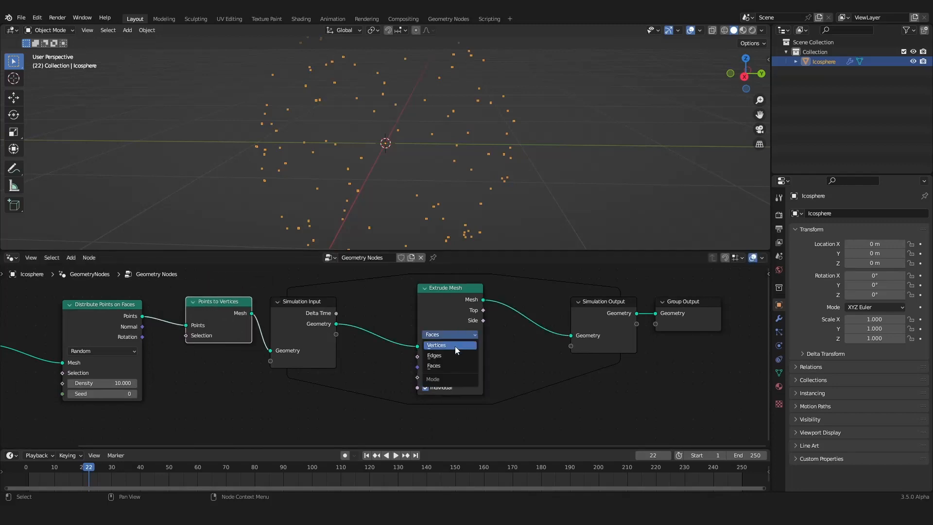
pyautogui.click(437, 345)
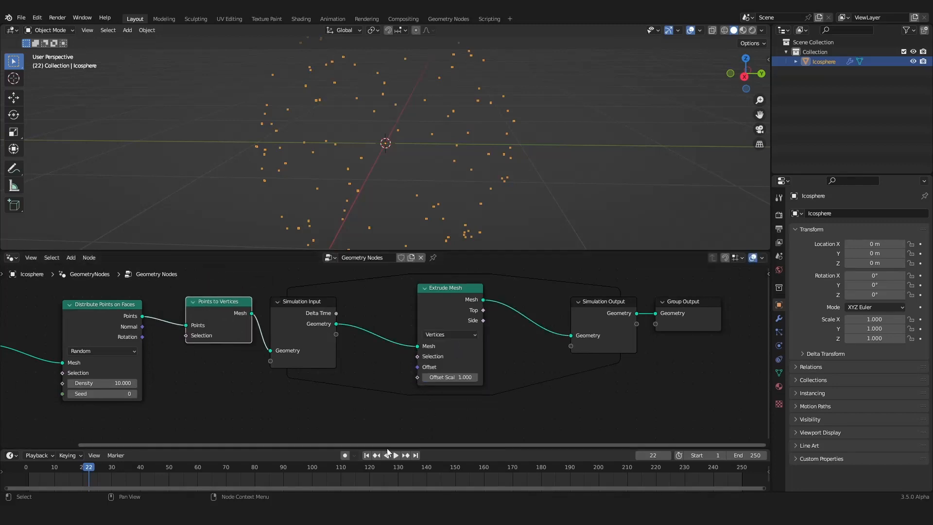
pyautogui.click(391, 455)
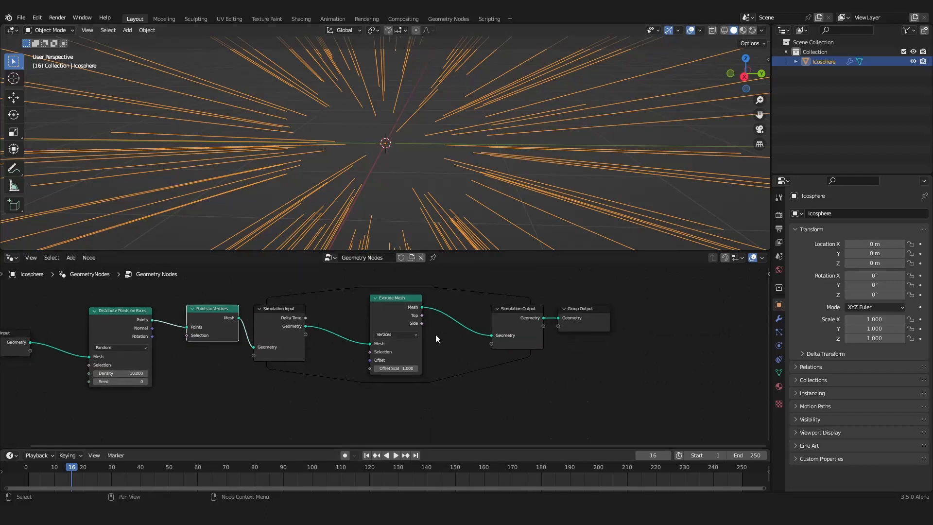
pyautogui.moveTo(518, 317)
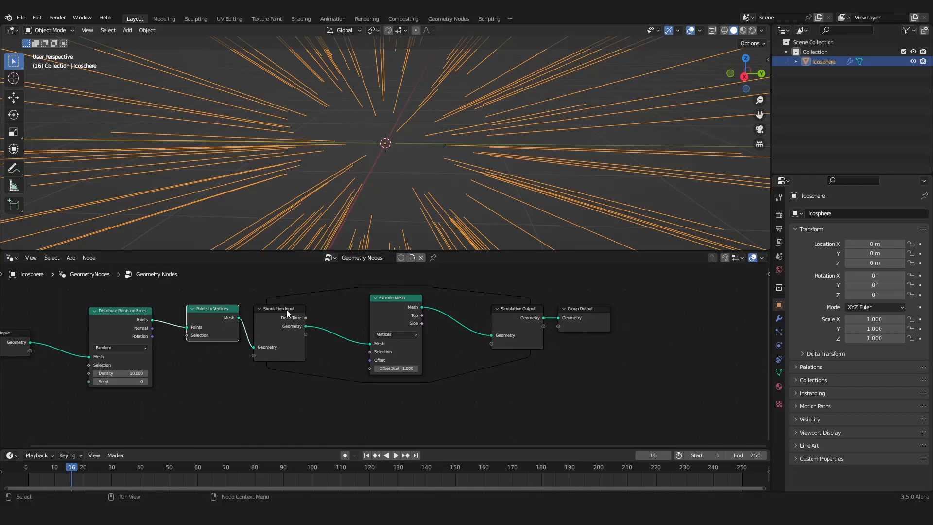
pyautogui.moveTo(346, 315)
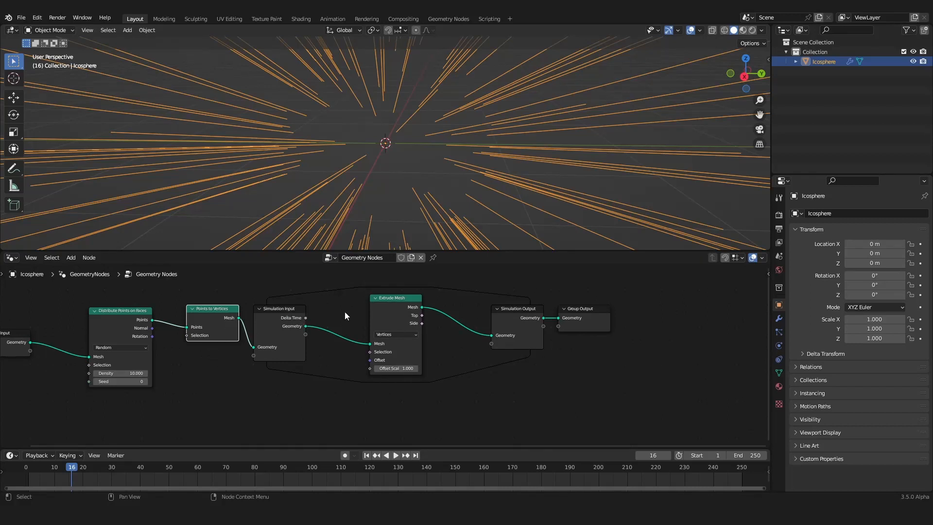
pyautogui.moveTo(502, 377)
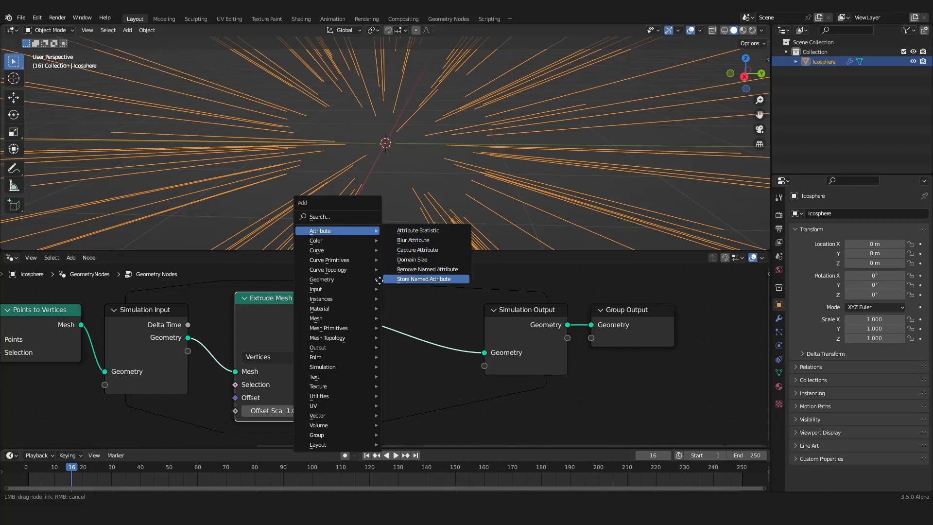
# Insert a Store Named Attribute node after Extrude Mesh, set it to Boolean and start naming it 'app'.
pyautogui.click(423, 279)
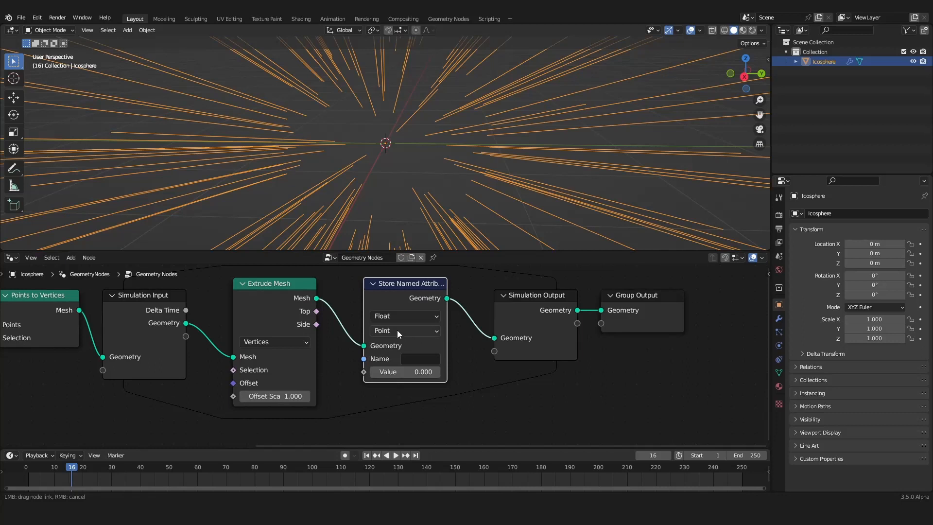
pyautogui.click(404, 315)
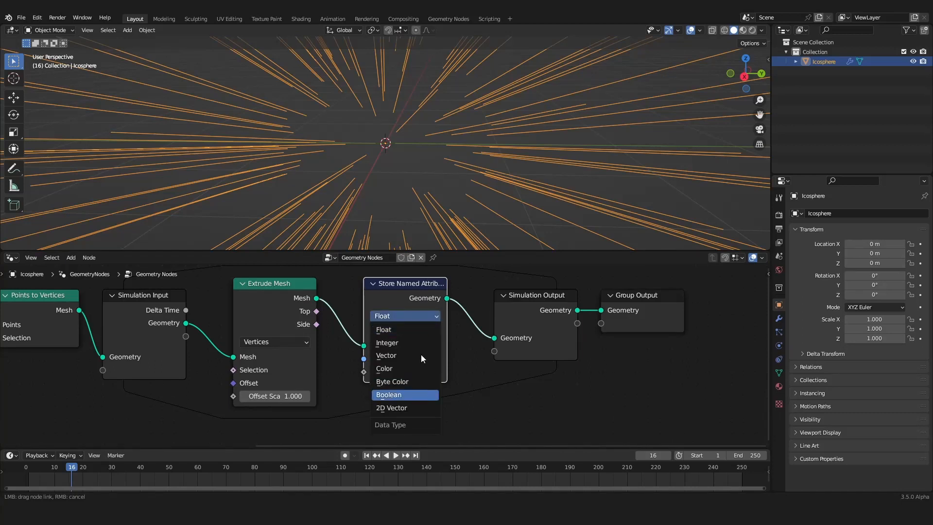
pyautogui.click(389, 395)
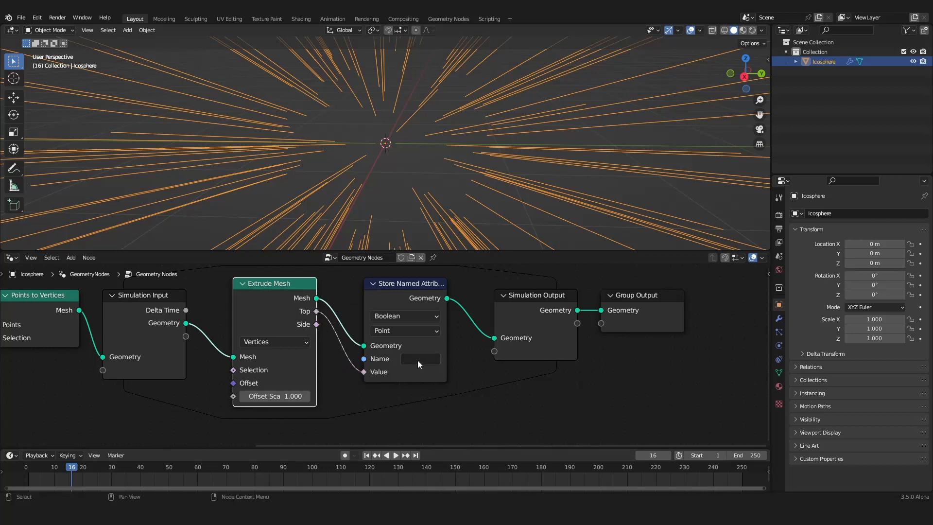
pyautogui.write('apple')
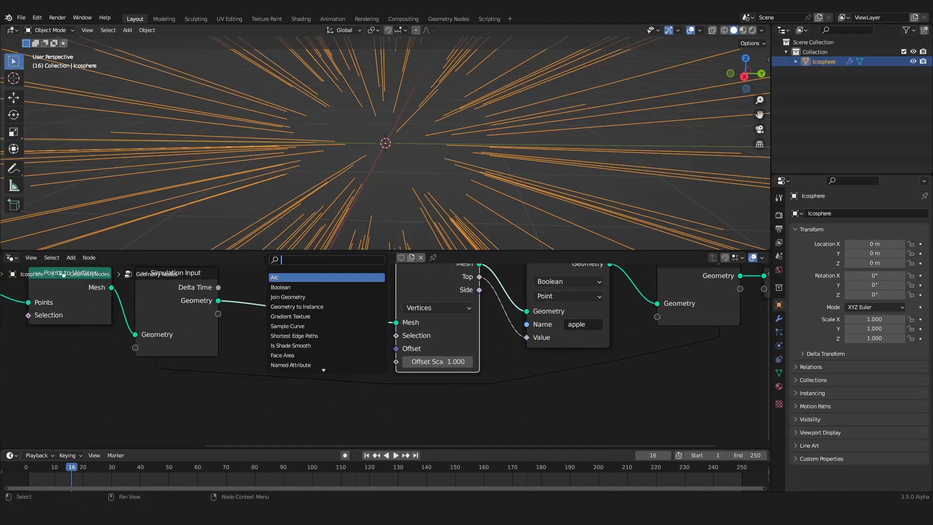
# Add a Named Attribute node reading the Boolean 'apple' and drag a link out of its Attribute output.
pyautogui.write('named')
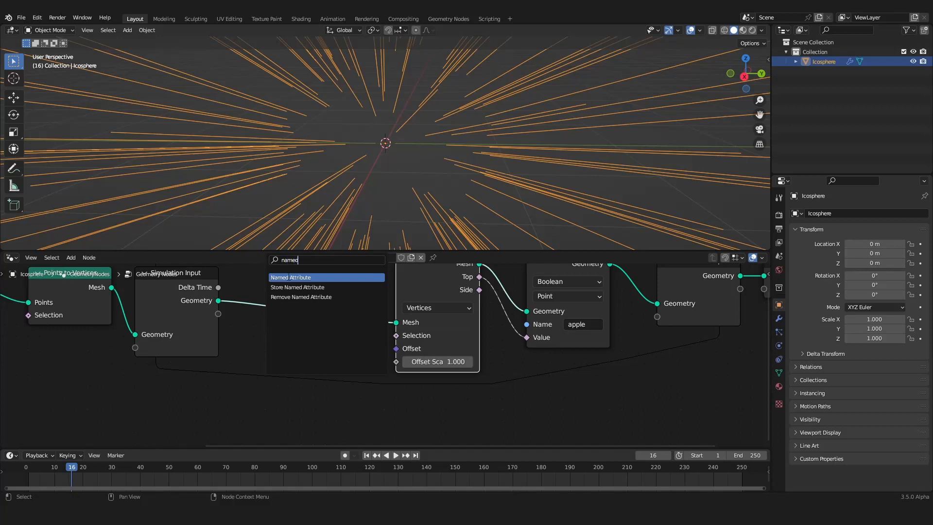
pyautogui.click(292, 276)
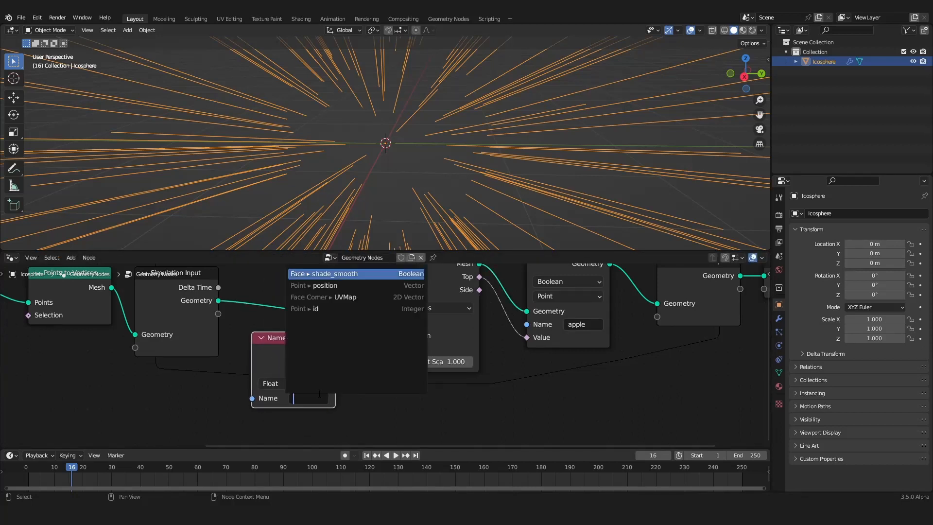
pyautogui.write('apple')
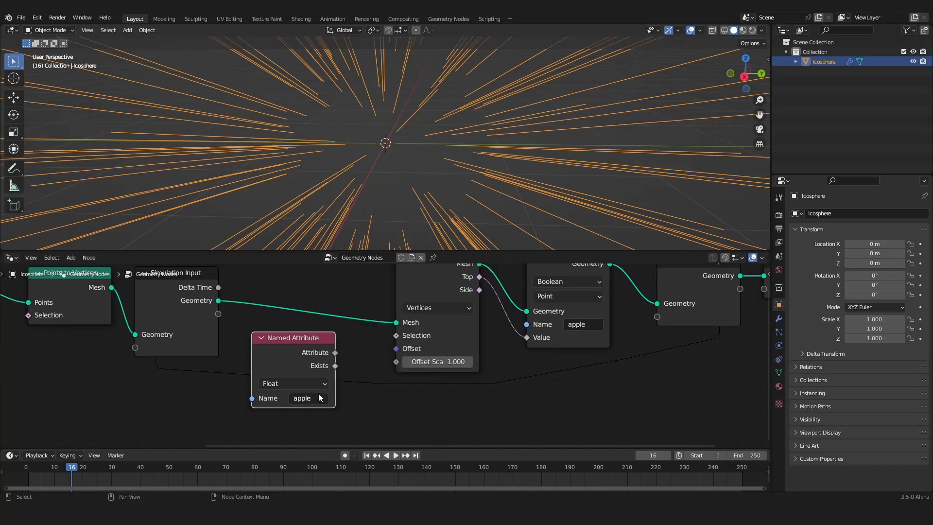
pyautogui.click(293, 382)
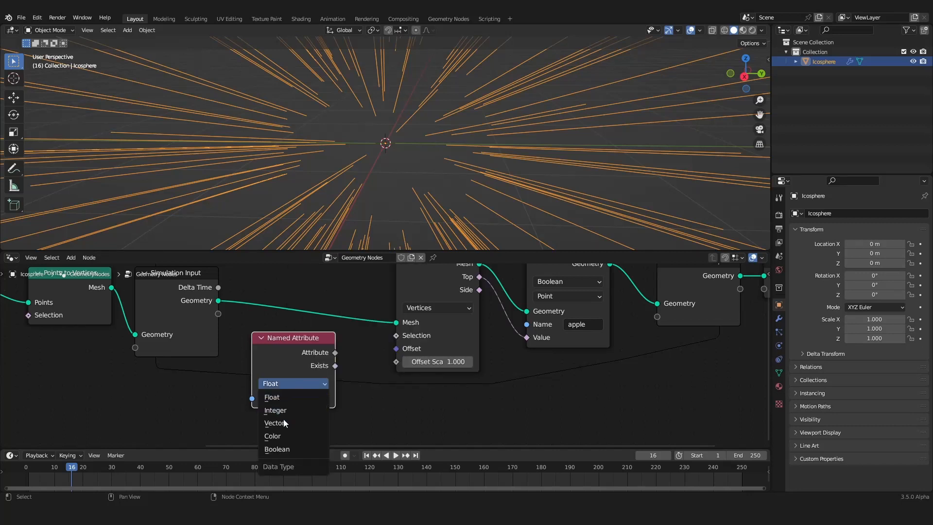
pyautogui.click(276, 448)
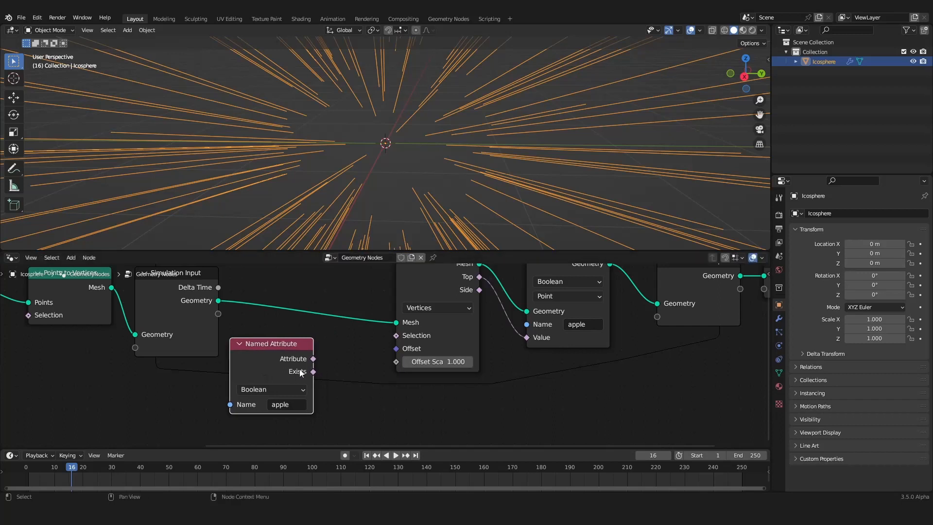
pyautogui.moveTo(312, 371); pyautogui.dragTo(395, 335)
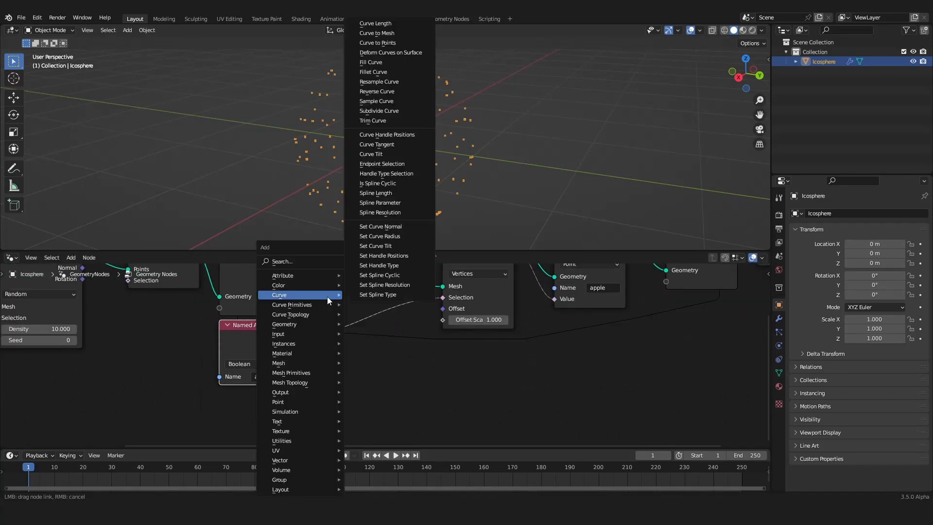
# Feed the apple attribute through a Boolean Math Or into the extrusion selection and add a Vertex Neighbors node.
pyautogui.write('bool')
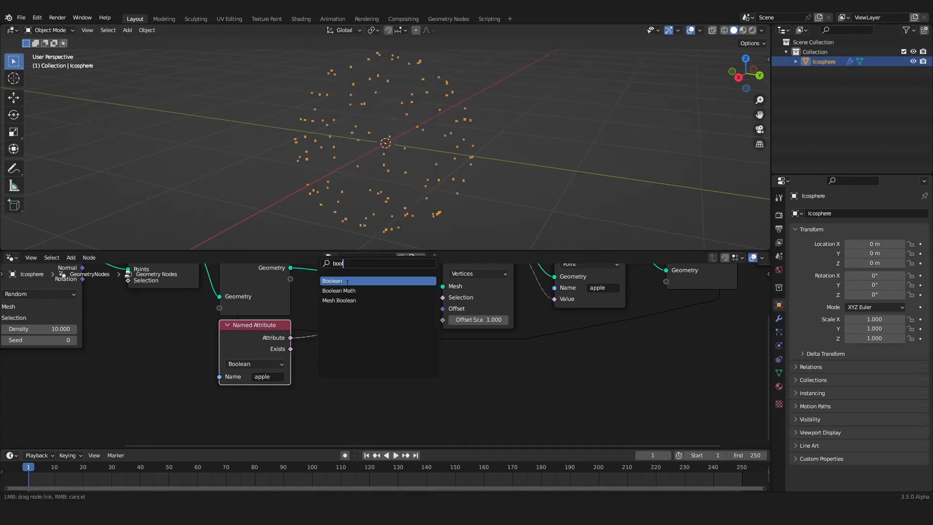
pyautogui.click(338, 290)
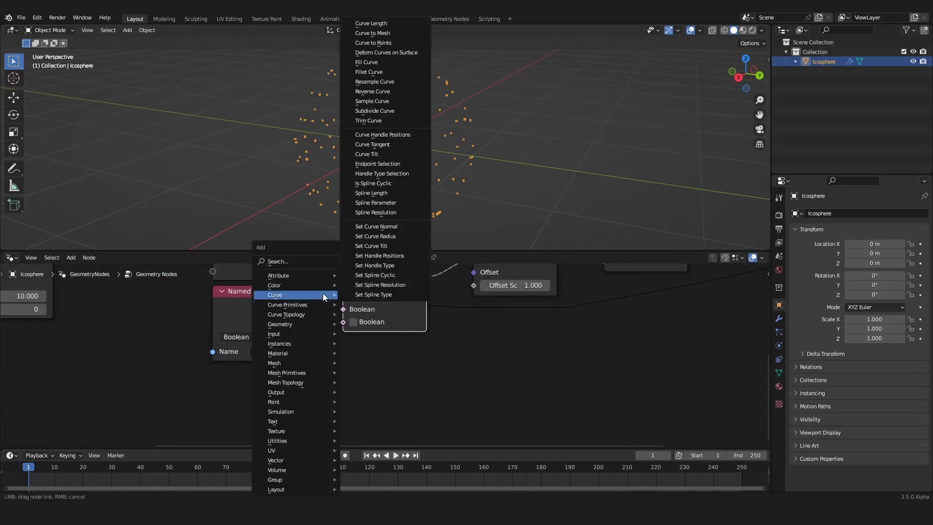
pyautogui.moveTo(274, 363)
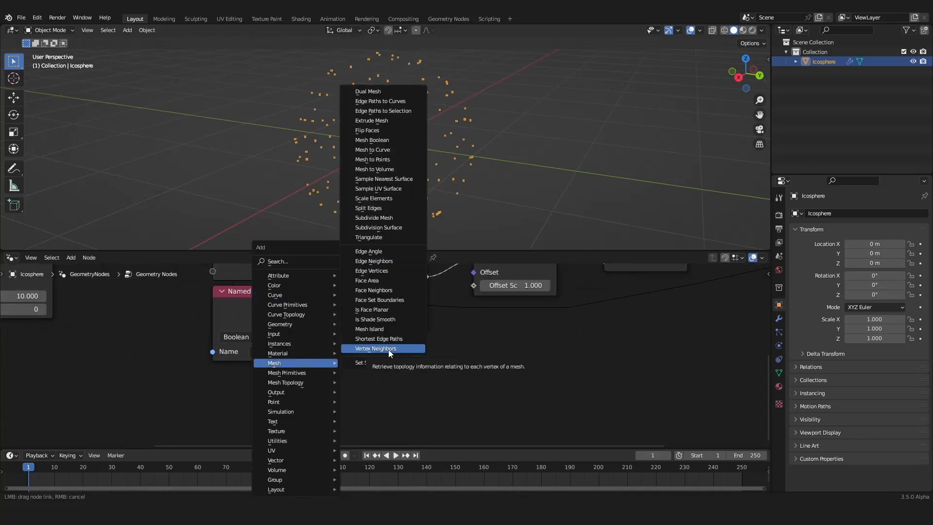
pyautogui.click(375, 348)
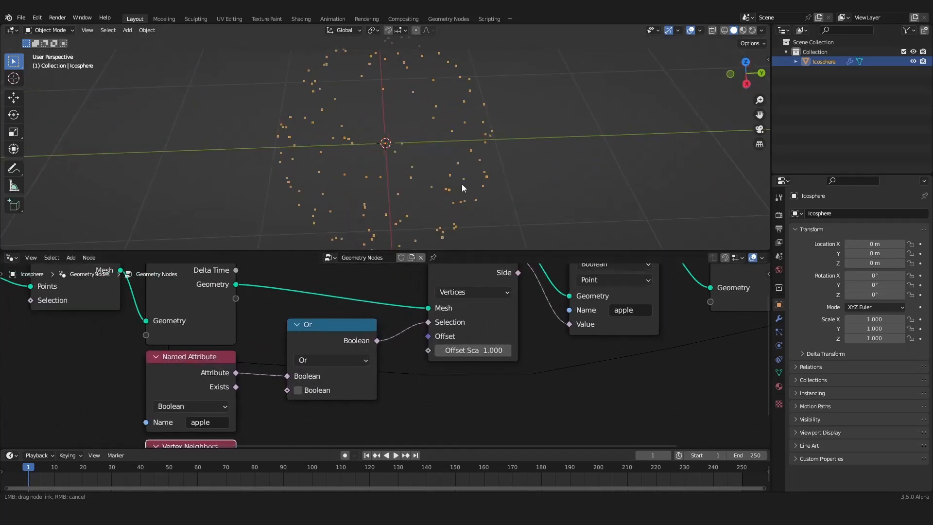
pyautogui.moveTo(464, 188); pyautogui.dragTo(494, 121)
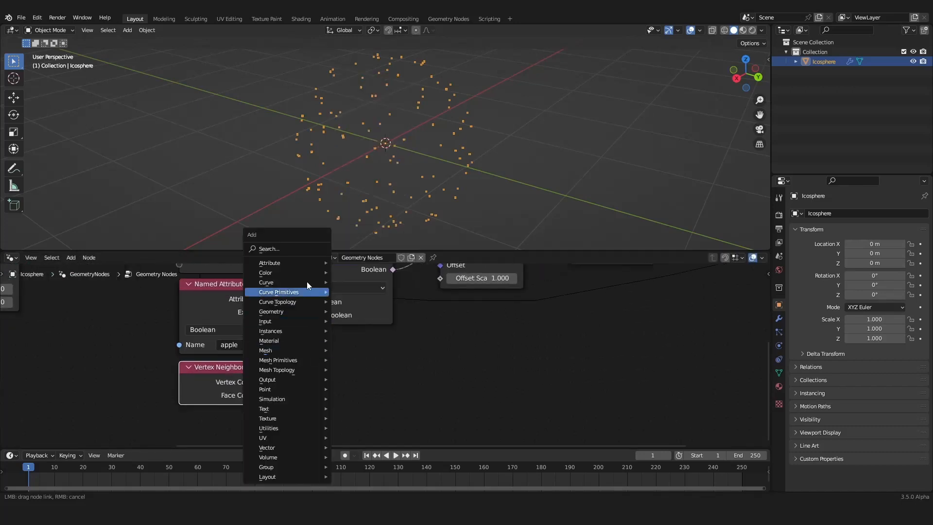
# Compare Vertex Count Integer Equal to 0 into the Or, then play the simulation from frame 1.
pyautogui.write('c')
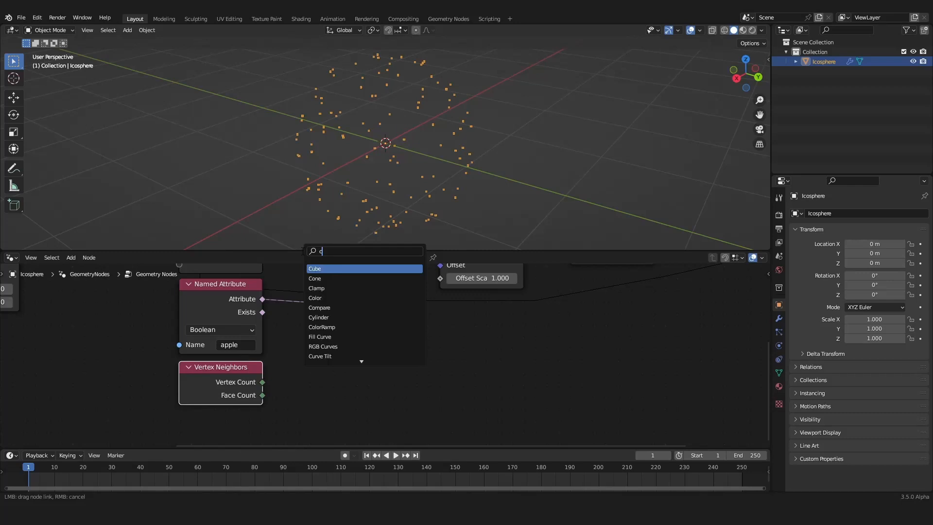
pyautogui.click(319, 308)
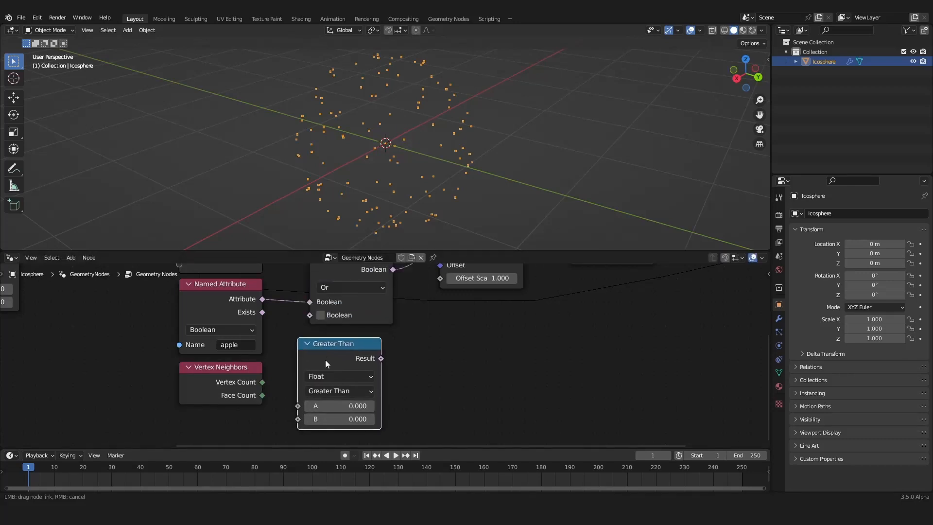
pyautogui.click(339, 374)
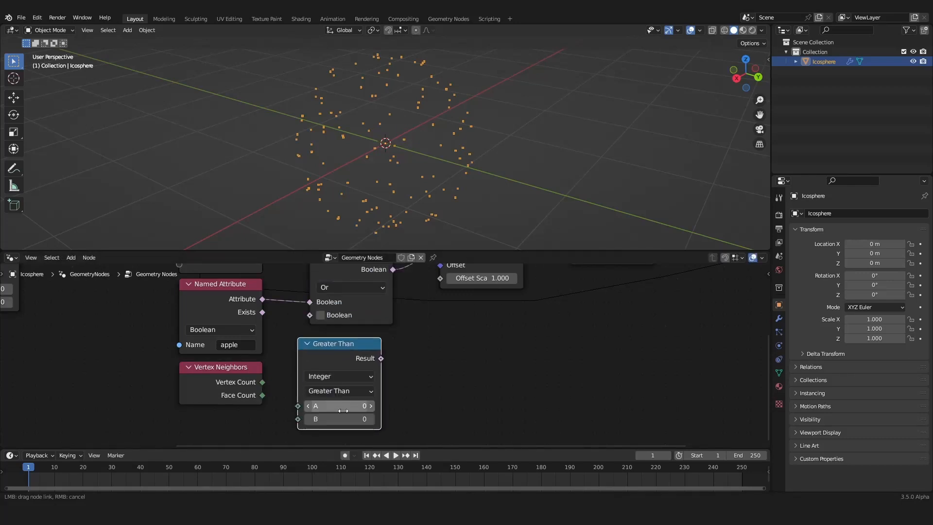
pyautogui.moveTo(261, 395); pyautogui.dragTo(297, 406)
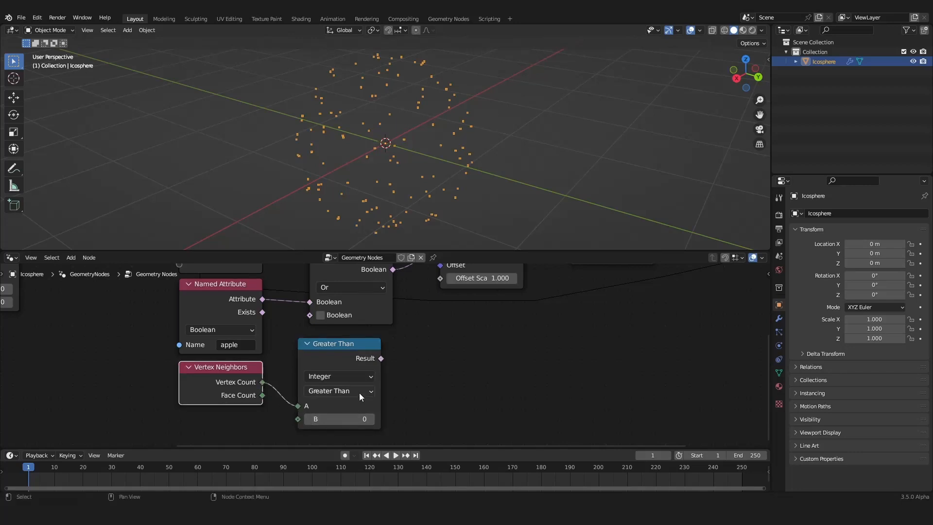
pyautogui.click(339, 391)
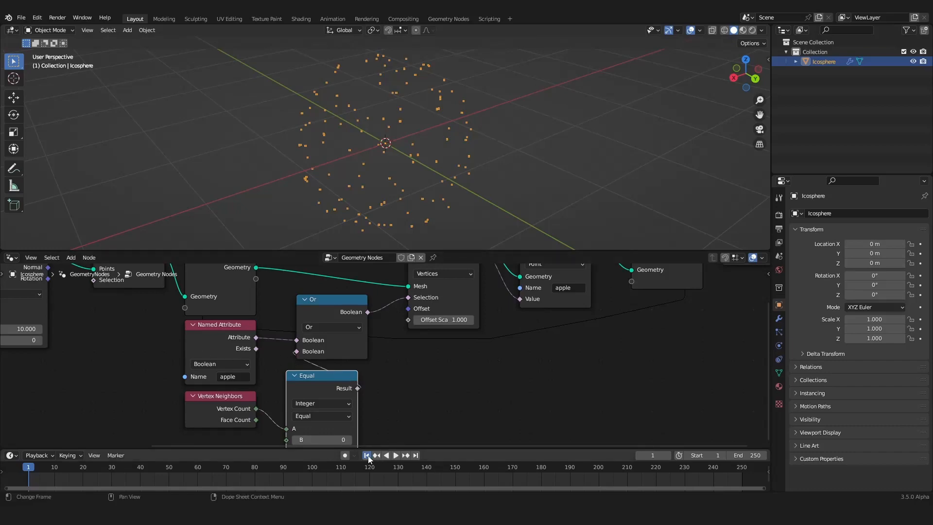
pyautogui.click(368, 455)
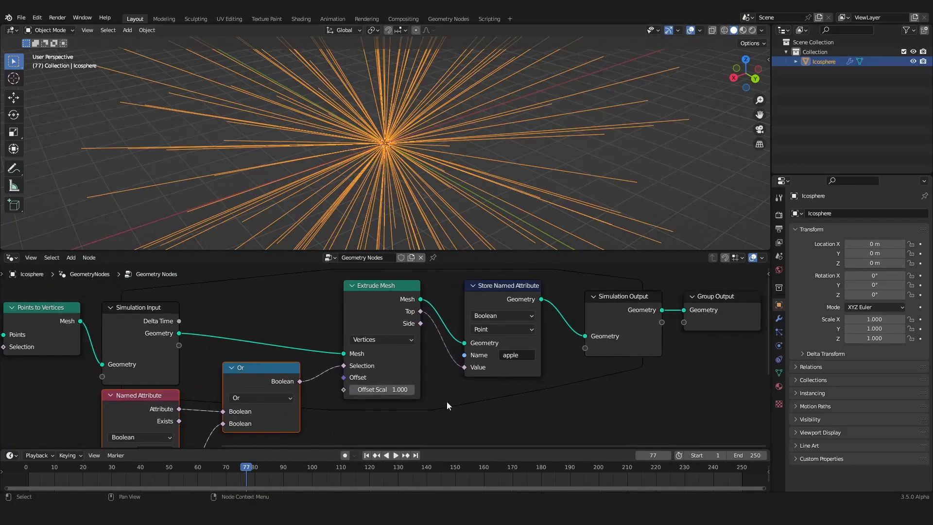
# Set the extrusion offset scale to 0.100, replay, and pan the node tree ready for a new node search.
pyautogui.doubleClick(382, 389)
pyautogui.write('0.100')
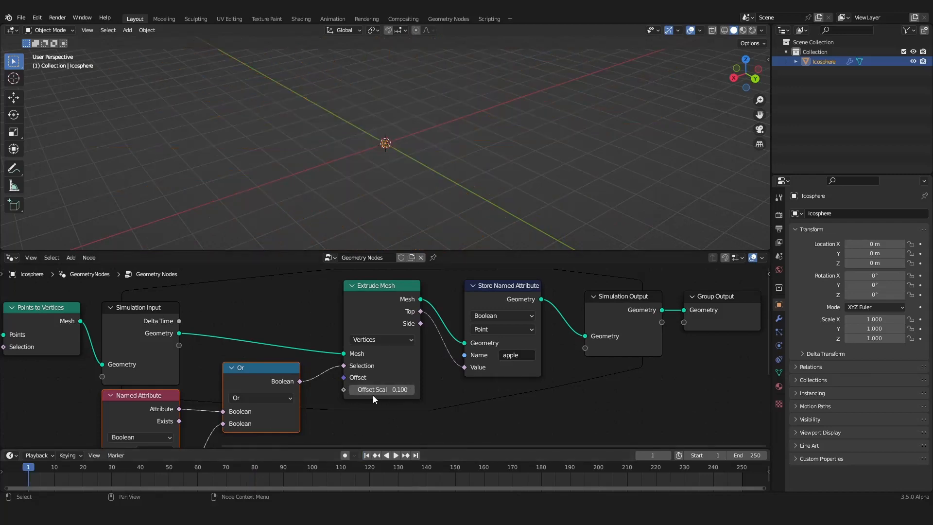
pyautogui.click(396, 454)
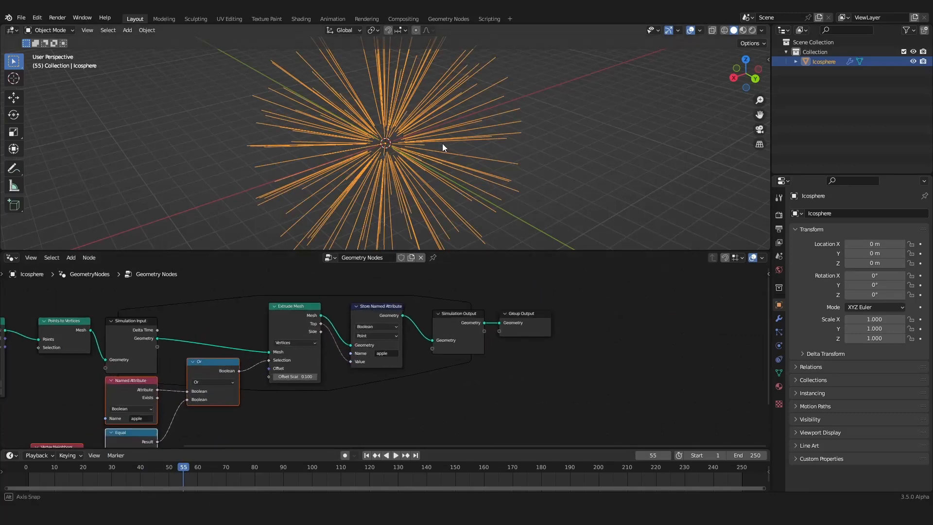
pyautogui.moveTo(443, 148); pyautogui.dragTo(423, 136)
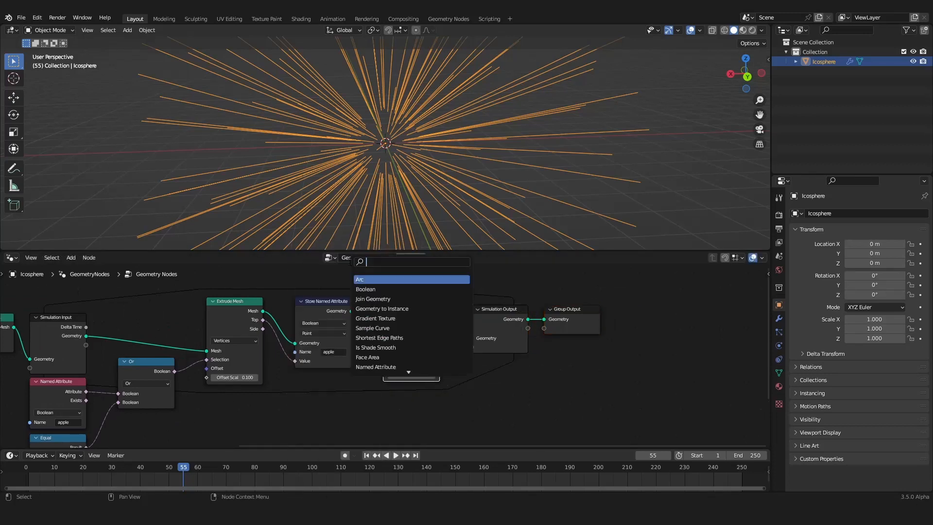
# Jitter the strand points with a Noise Texture shifted by -0.5 through a Vector Add into Set Position's Offset.
pyautogui.write('noi')
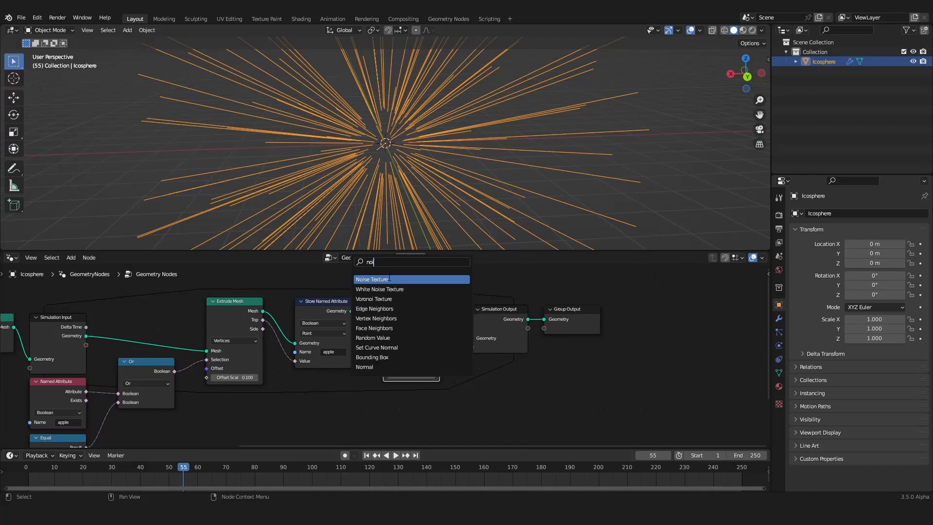
pyautogui.click(371, 278)
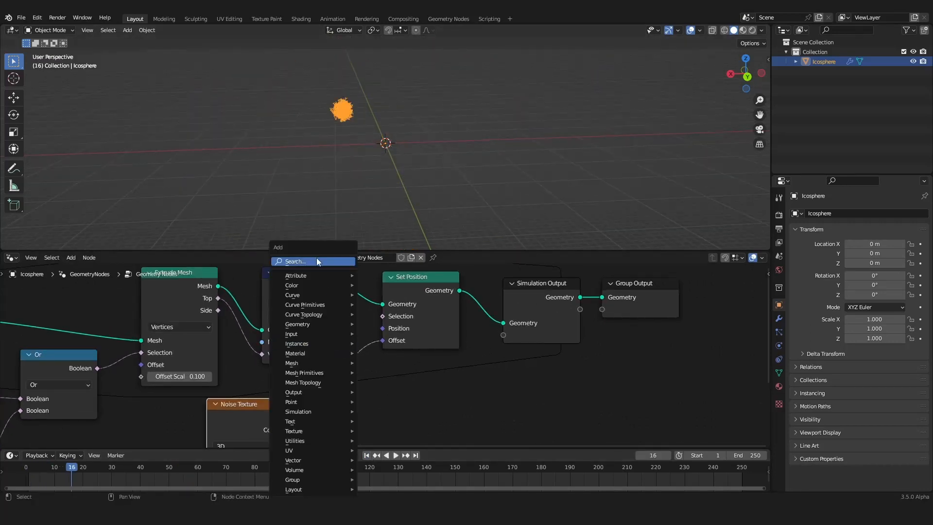
pyautogui.write('v')
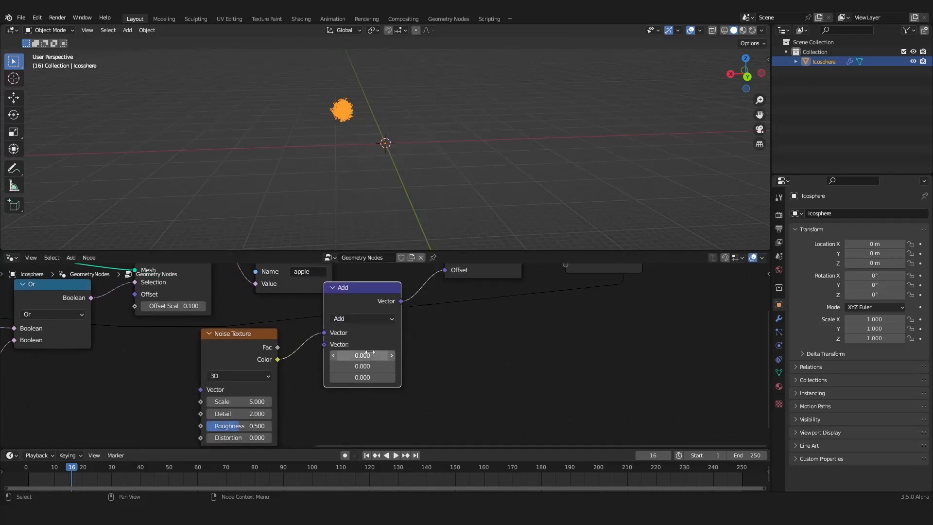
pyautogui.click(362, 355)
pyautogui.write('-0.500')
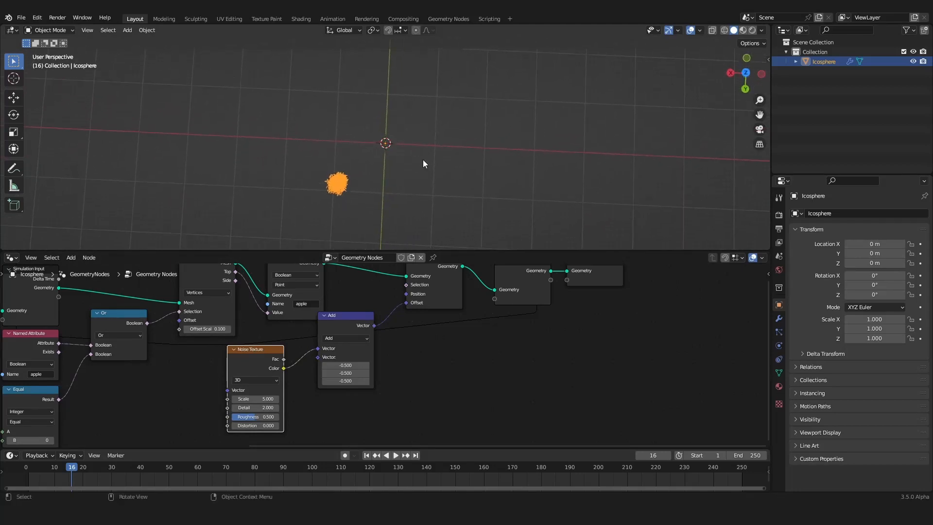
pyautogui.moveTo(383, 145)
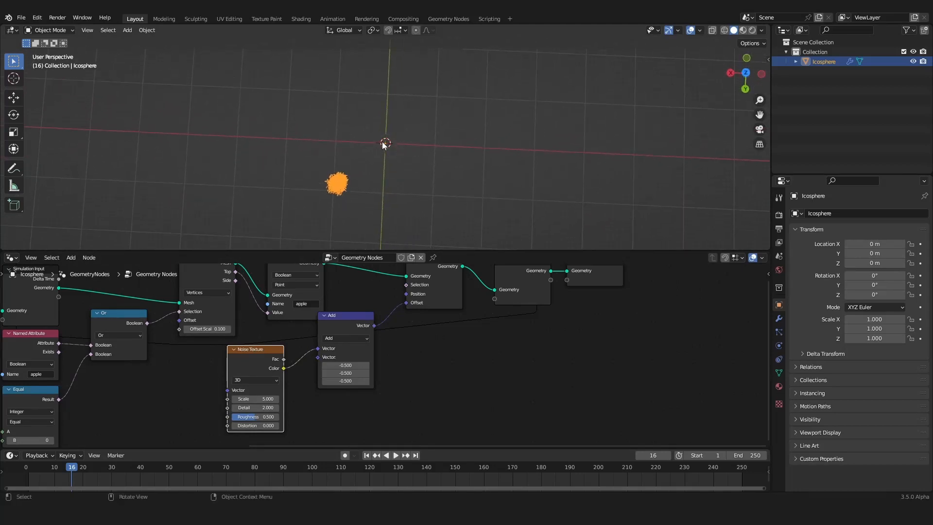
pyautogui.moveTo(376, 165)
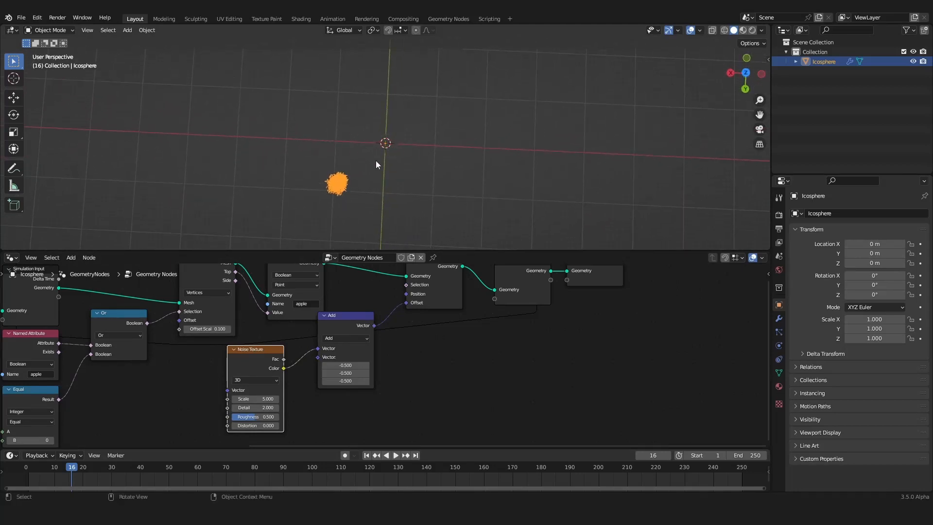
pyautogui.moveTo(376, 164); pyautogui.dragTo(391, 123)
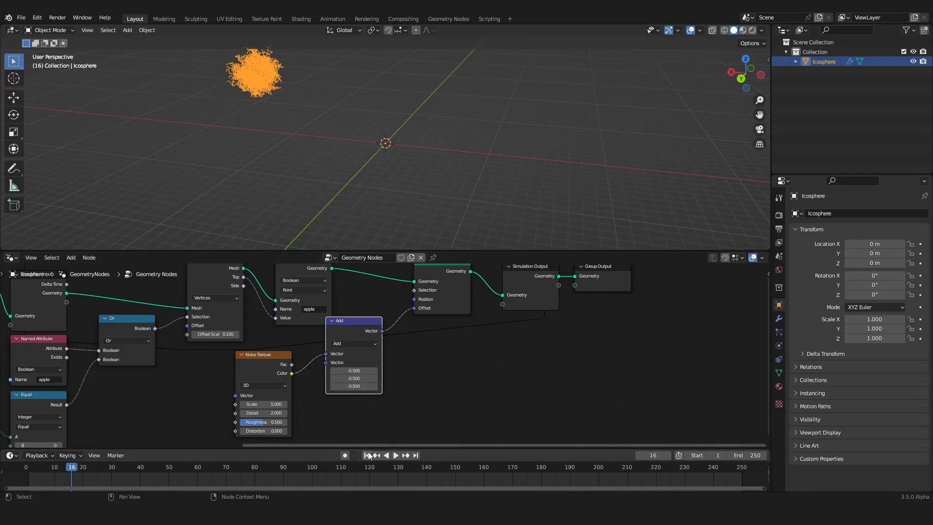
# Shrink the offset with a Vector Scale of 0.15, lower Noise Scale to 0.25 and Detail to 0, and replay the growth.
pyautogui.click(396, 455)
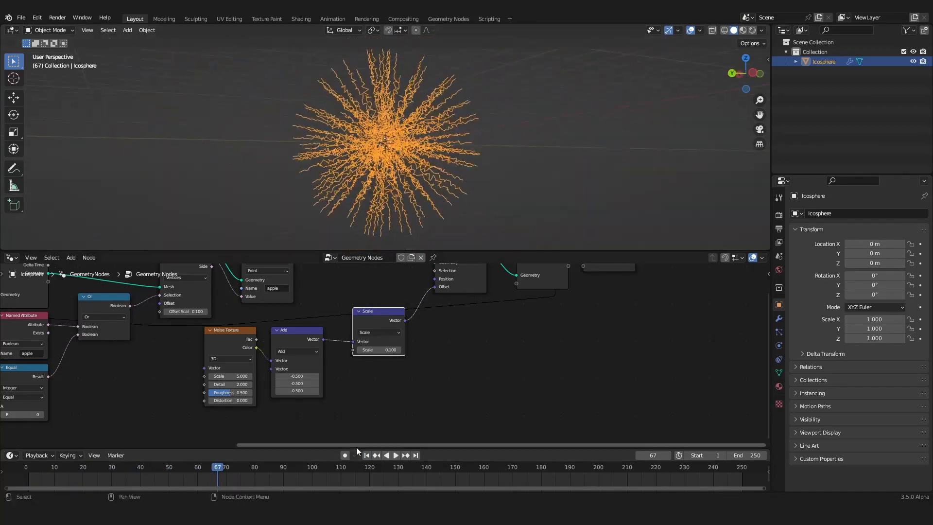
pyautogui.click(396, 454)
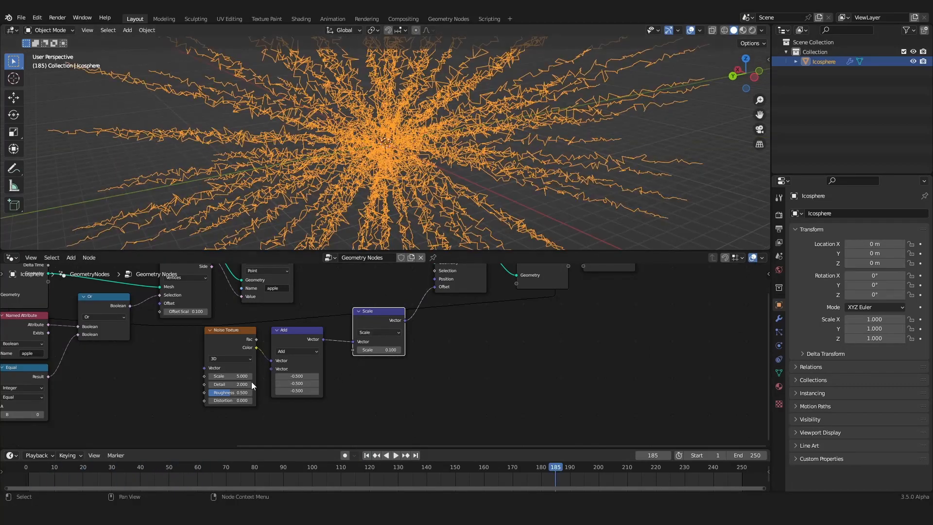
pyautogui.doubleClick(229, 375)
pyautogui.write('0.200')
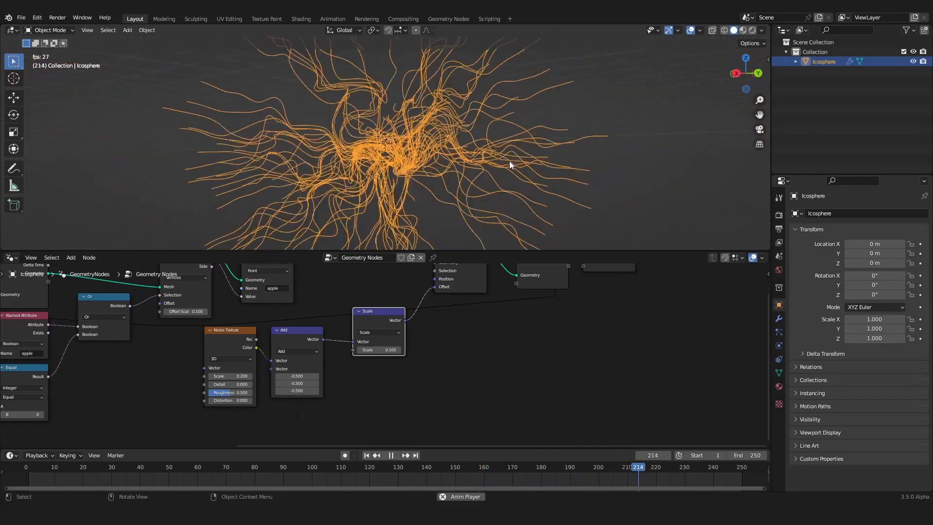
pyautogui.click(390, 454)
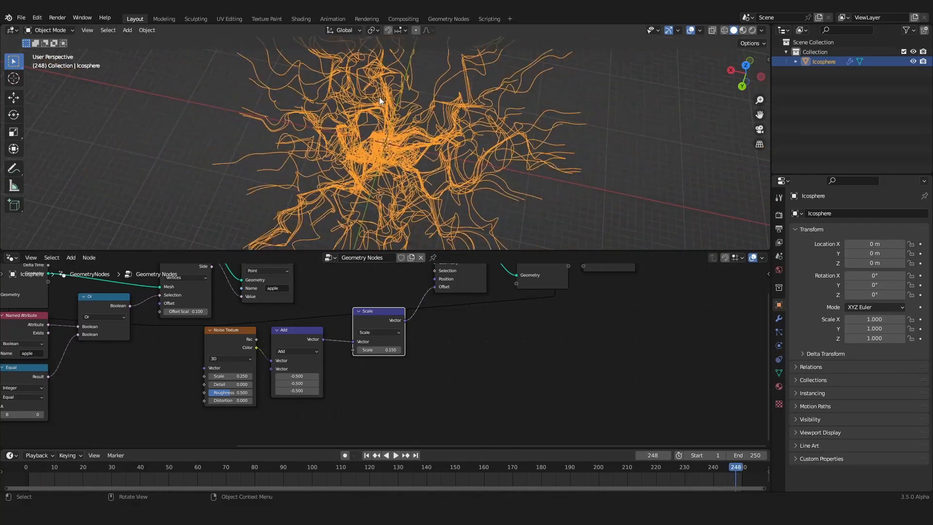
pyautogui.moveTo(380, 100); pyautogui.dragTo(444, 55)
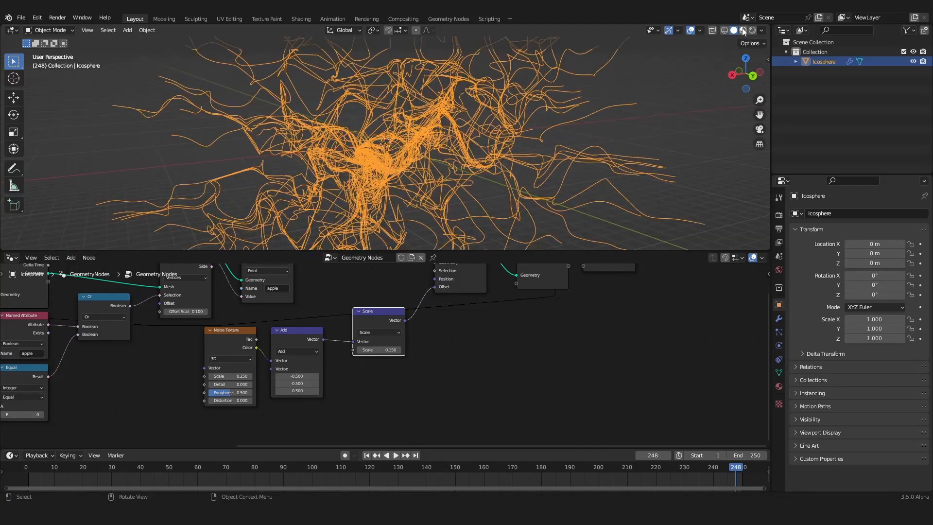
pyautogui.click(743, 30)
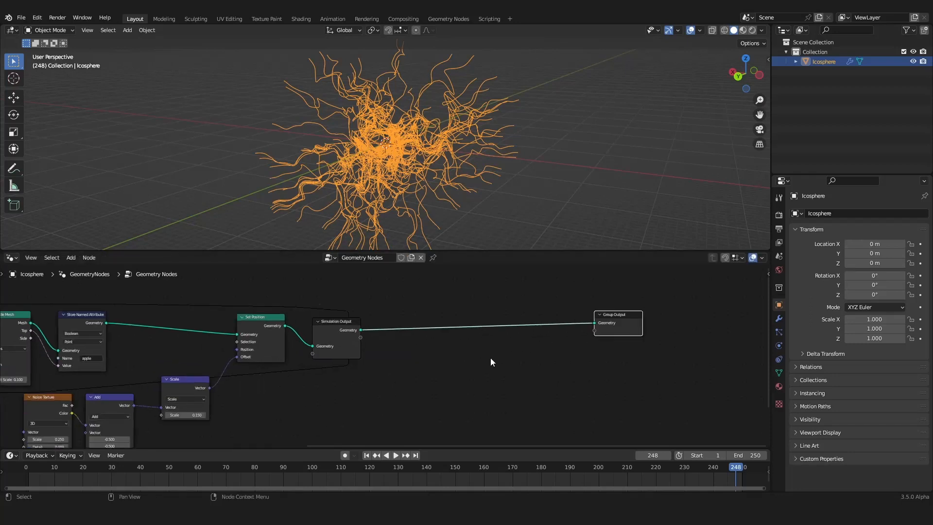
# Convert the strands with Mesh to Curve and Curve to Mesh inserted before the Group Output.
pyautogui.click(71, 257)
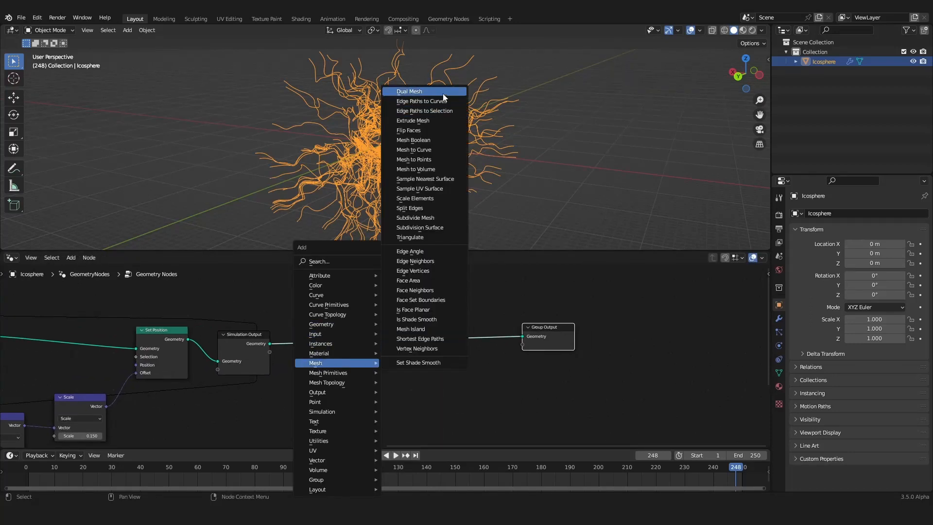
pyautogui.click(414, 149)
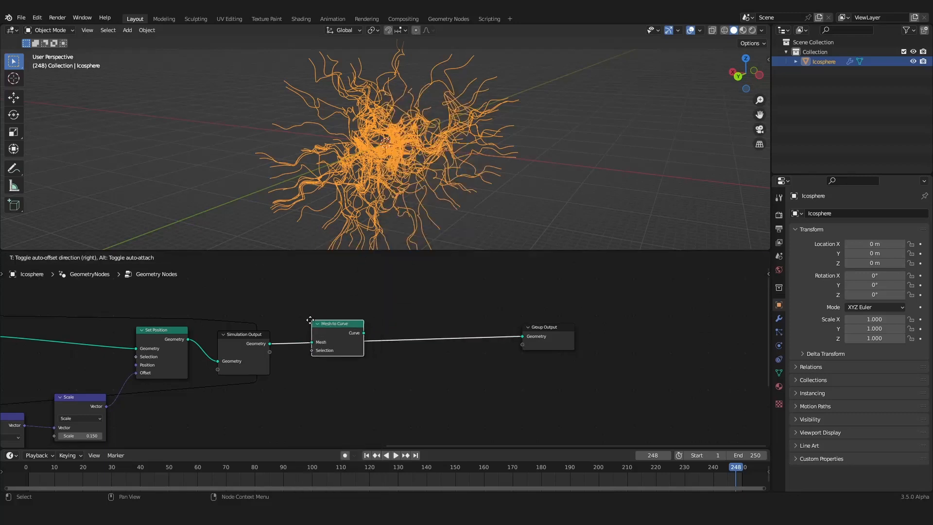
pyautogui.moveTo(336, 323); pyautogui.dragTo(318, 336)
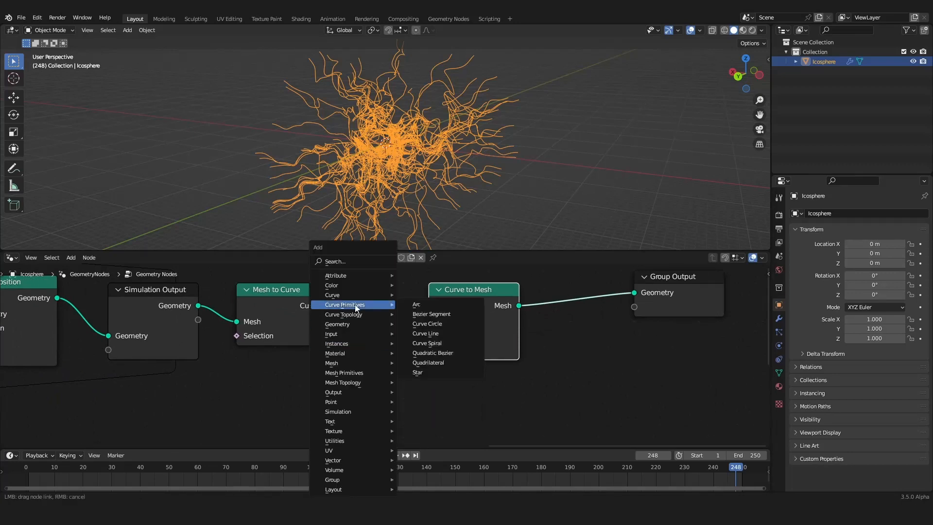
pyautogui.moveTo(431, 314)
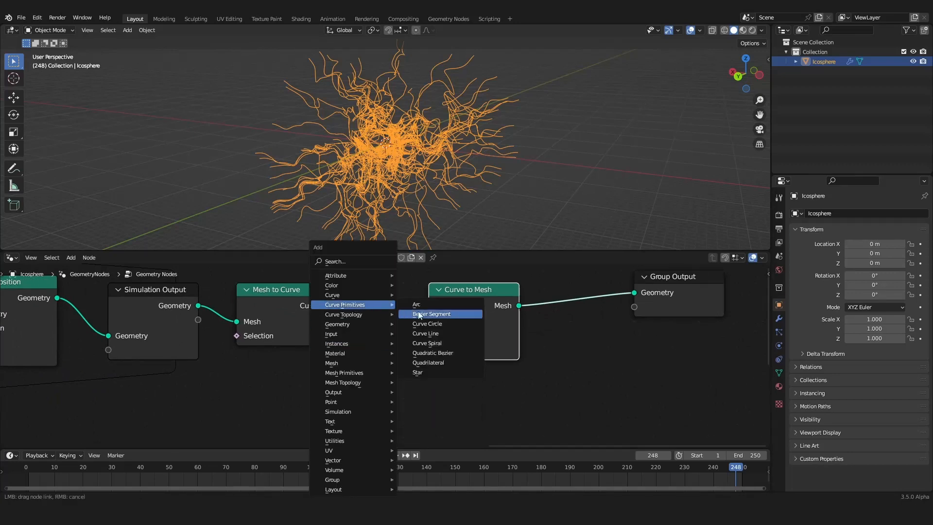
# Use a Curve Circle of radius 0.1 m as the tube profile and replay the simulation.
pyautogui.click(428, 323)
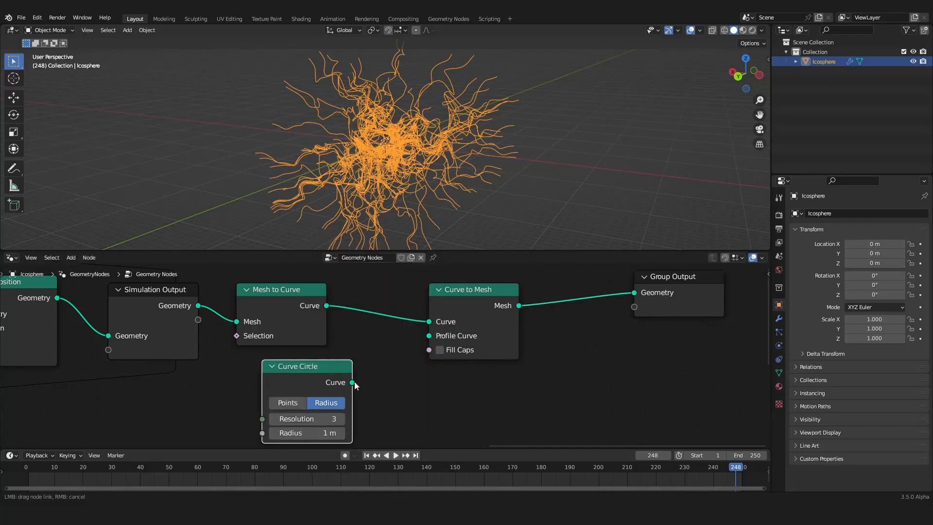
pyautogui.moveTo(352, 382); pyautogui.dragTo(429, 335)
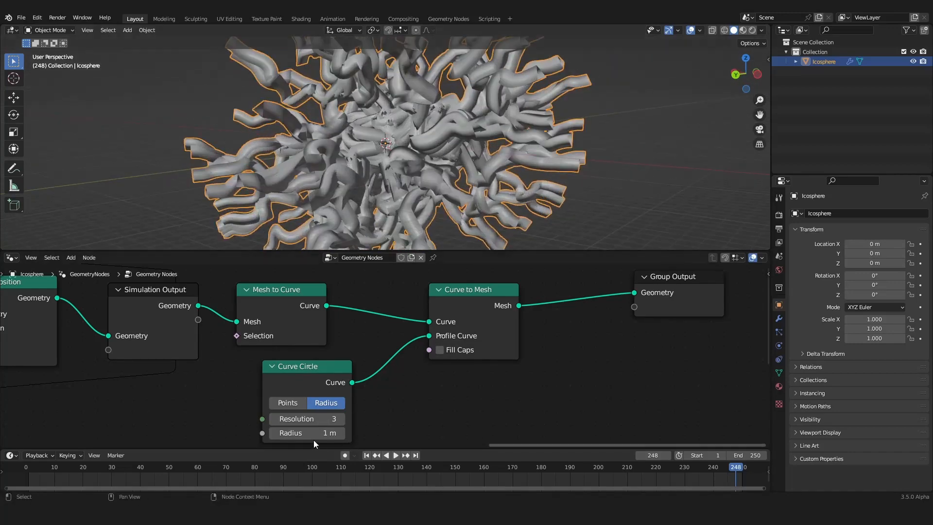
pyautogui.moveTo(333, 432); pyautogui.dragTo(297, 432)
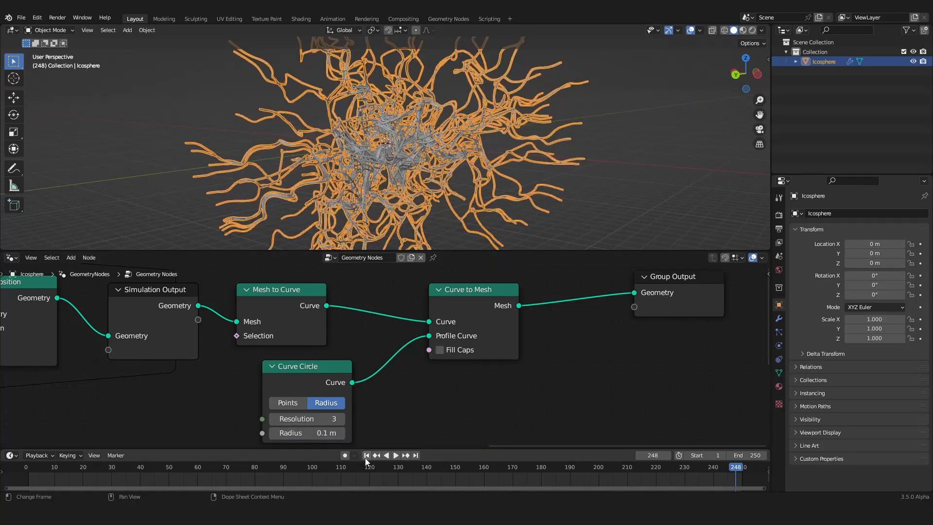
pyautogui.click(395, 454)
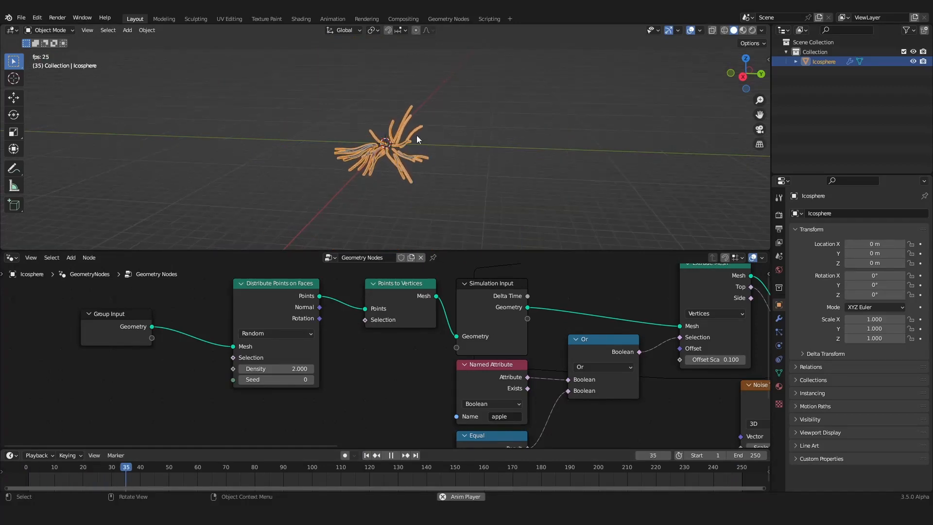
# Set Distribute Points on Faces Density to 20, rewind and replay so far more tubes sprout.
pyautogui.click(390, 454)
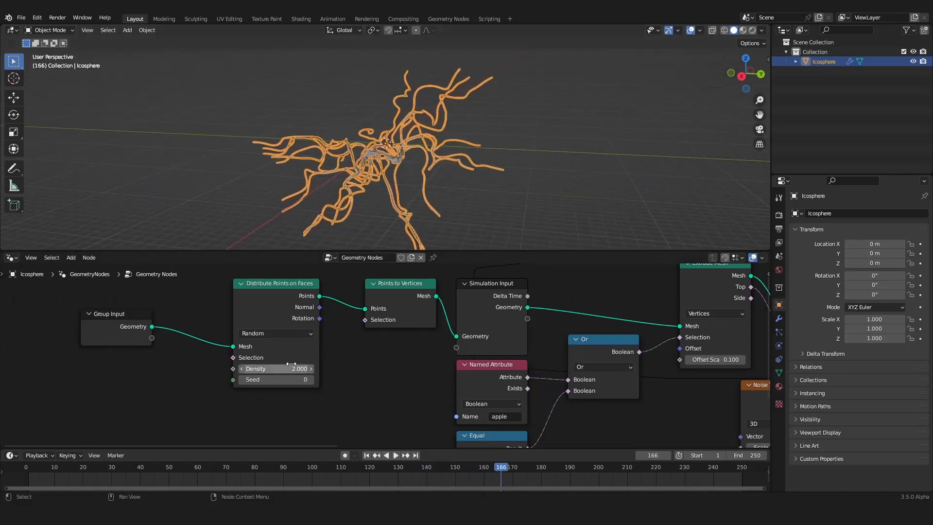
pyautogui.moveTo(291, 368); pyautogui.dragTo(303, 368)
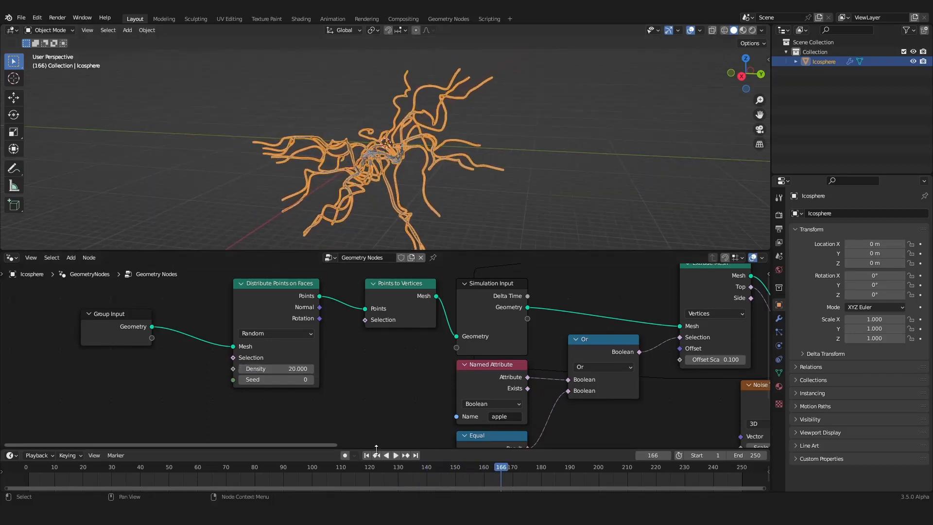
pyautogui.click(368, 455)
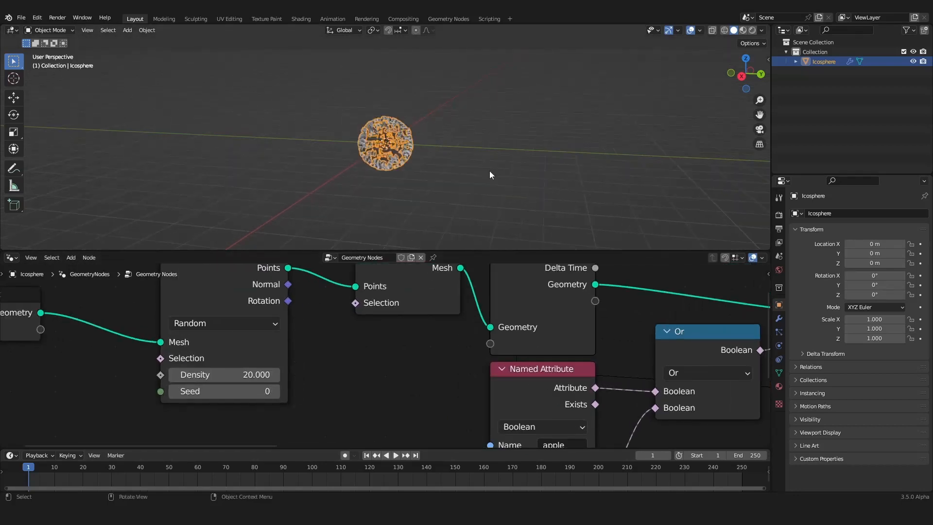
pyautogui.click(396, 455)
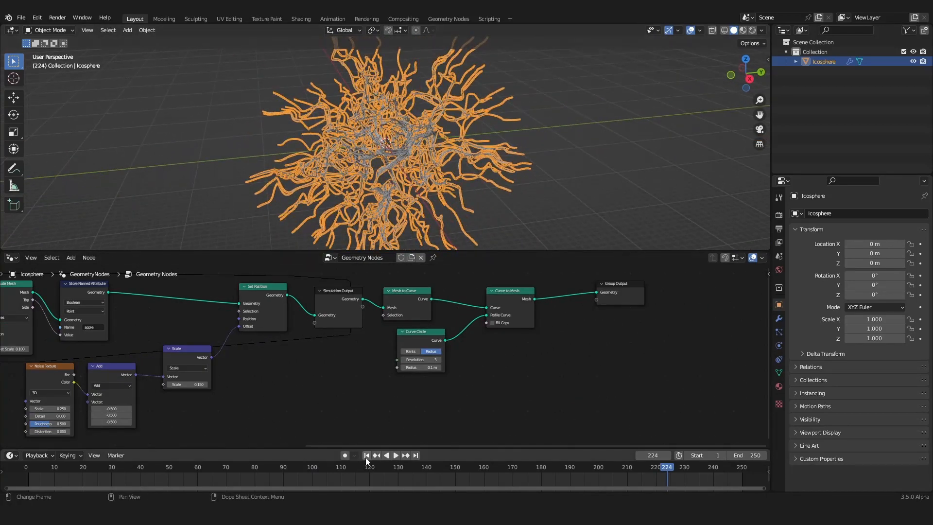
pyautogui.click(396, 455)
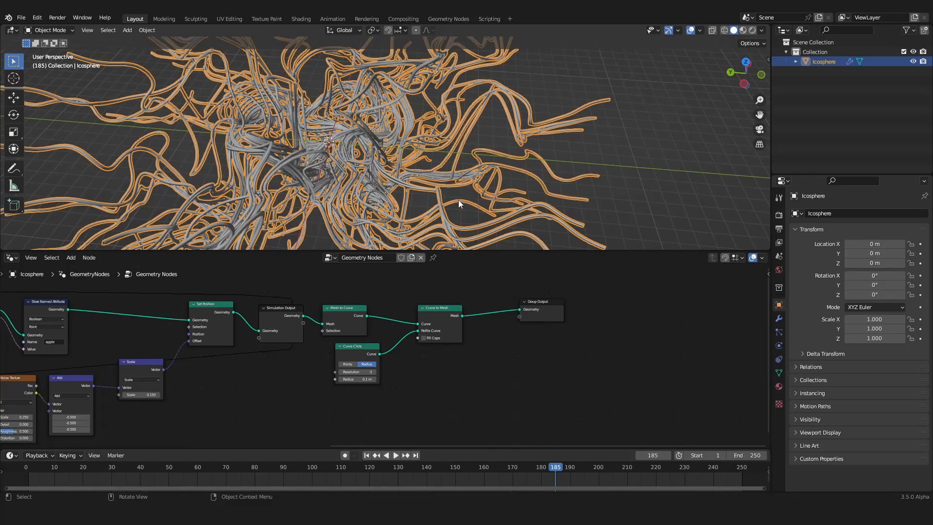
# Capture the Spline Parameter factor and expose it from the Group Output as an attribute named strawberry.
pyautogui.click(70, 256)
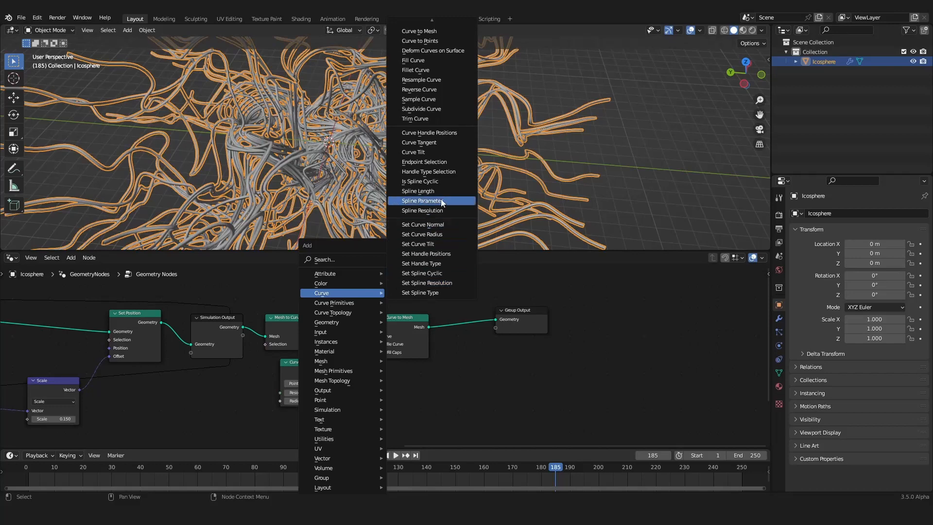
pyautogui.click(423, 201)
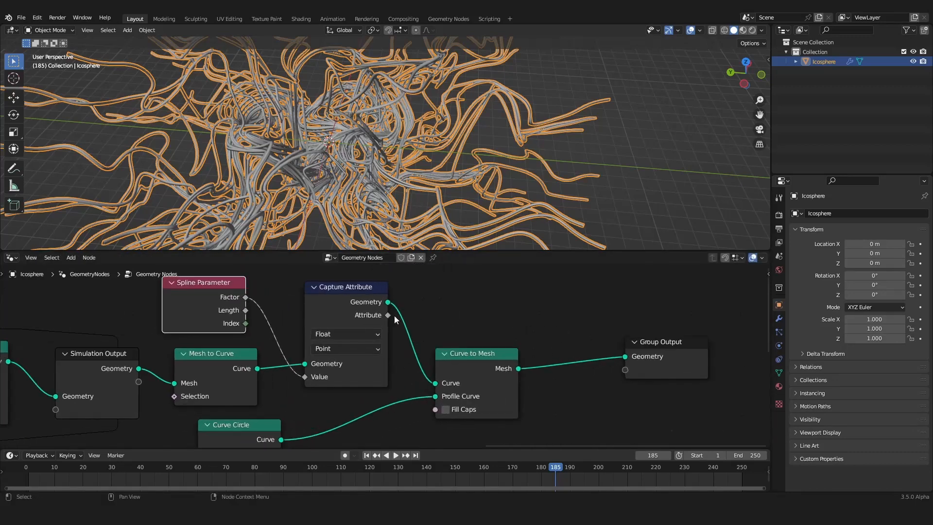
pyautogui.moveTo(389, 315); pyautogui.dragTo(562, 370)
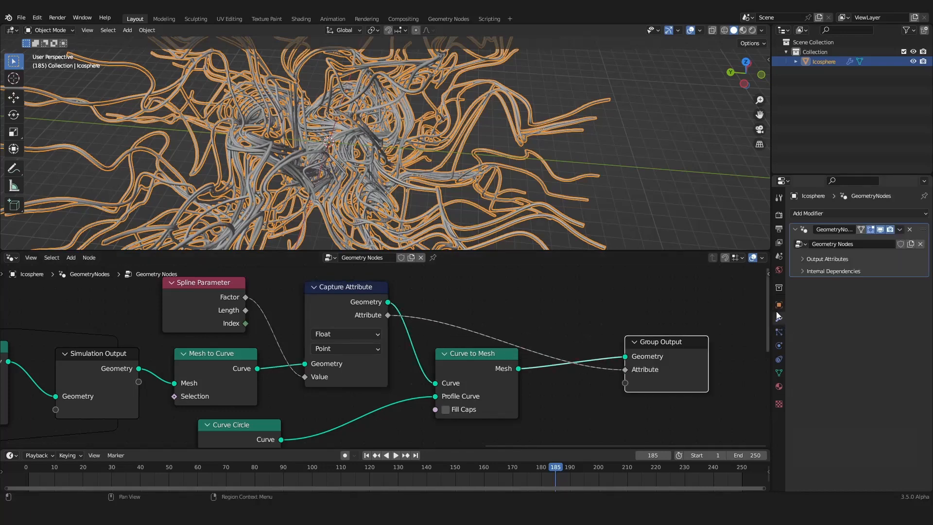
pyautogui.click(886, 272)
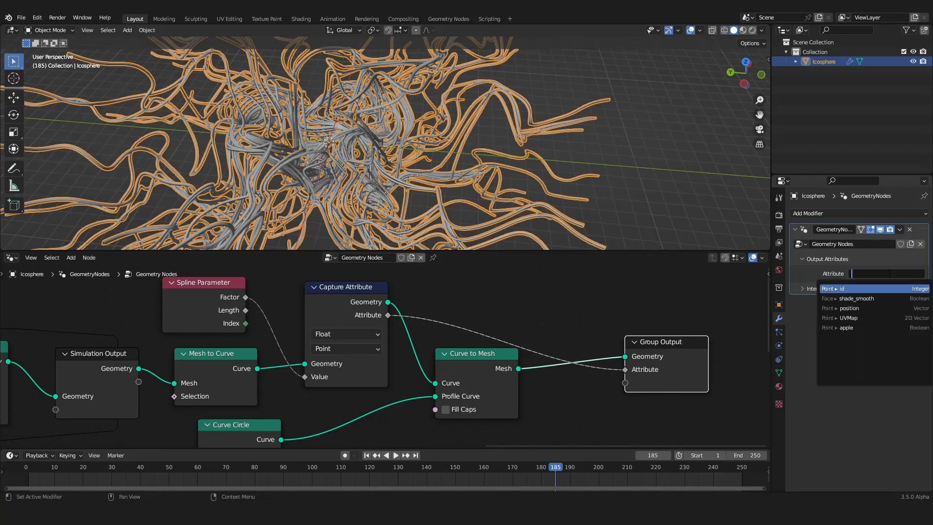
pyautogui.write('strwa')
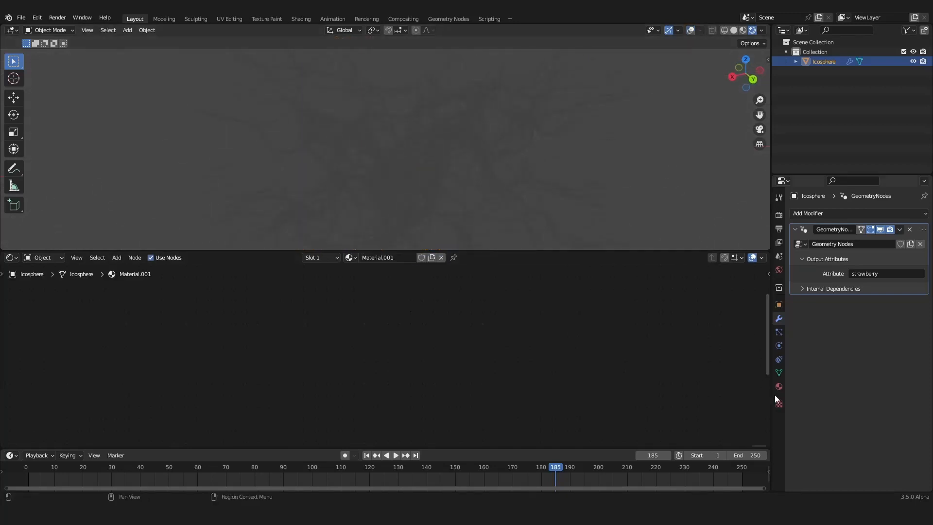
# Assign Material.001 to the tubes with a Set Material node before the Group Output.
pyautogui.click(777, 385)
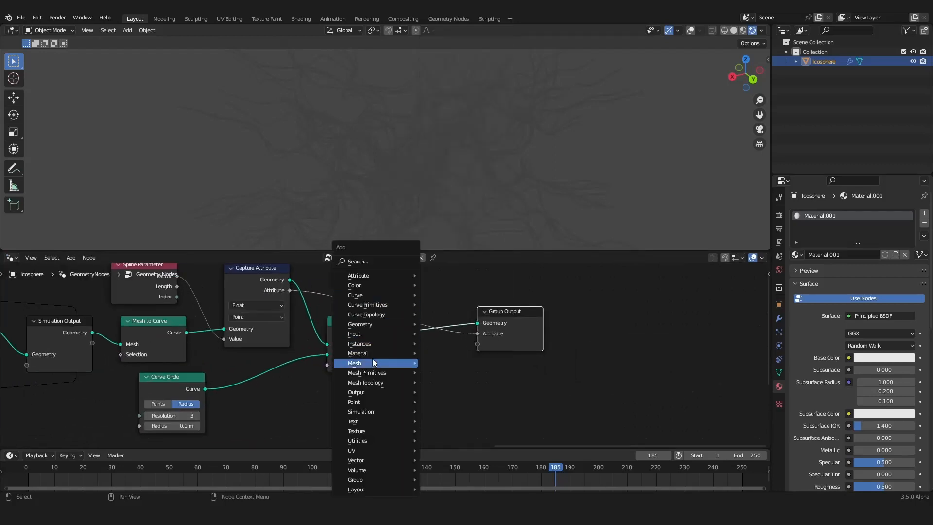
pyautogui.click(355, 320)
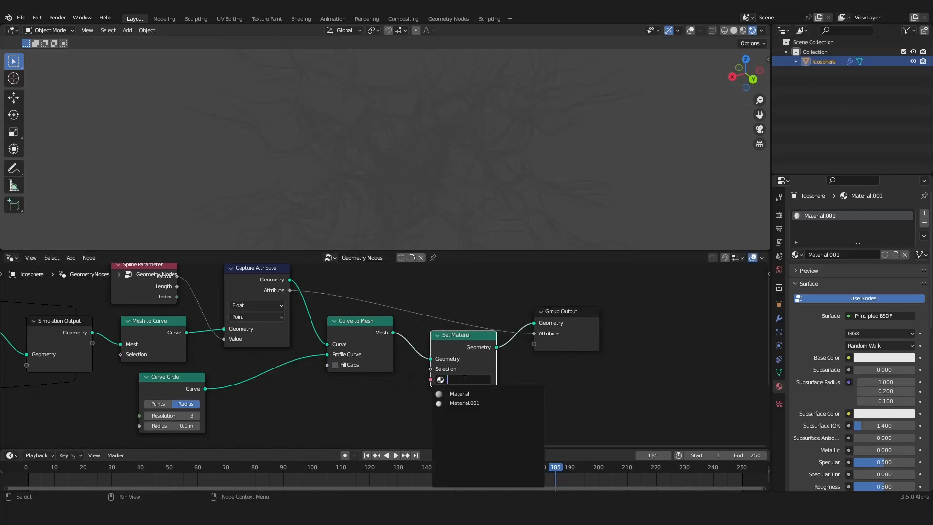
pyautogui.click(463, 402)
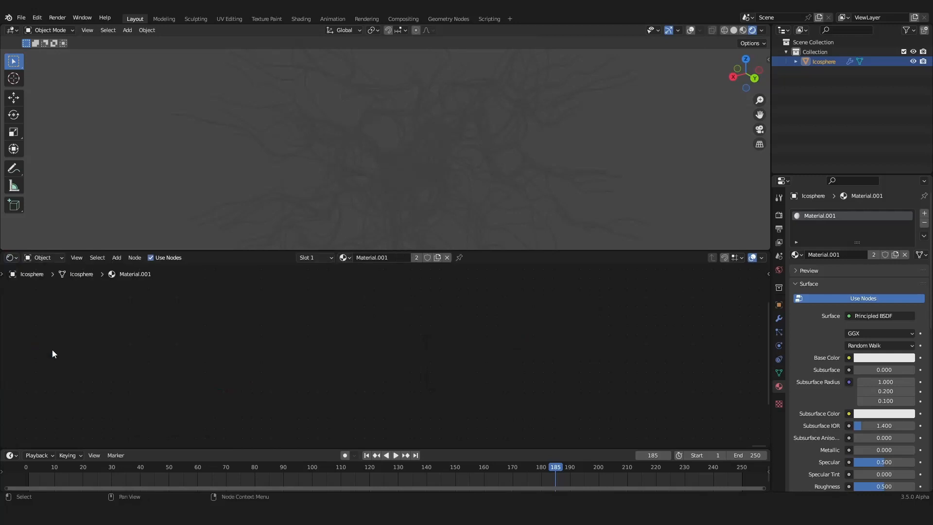
# Read the strawberry attribute into Material.001's shader via an Attribute node into Base Color.
pyautogui.click(116, 257)
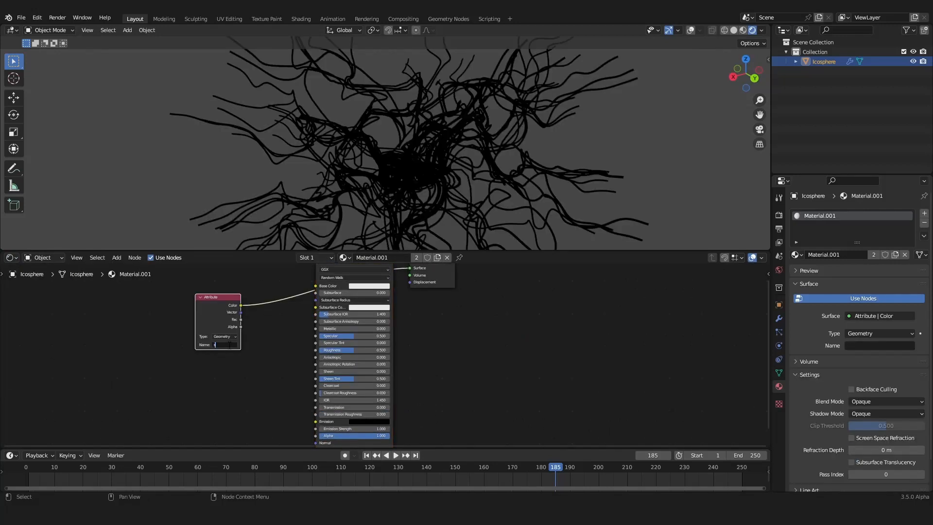
pyautogui.write('strawbe')
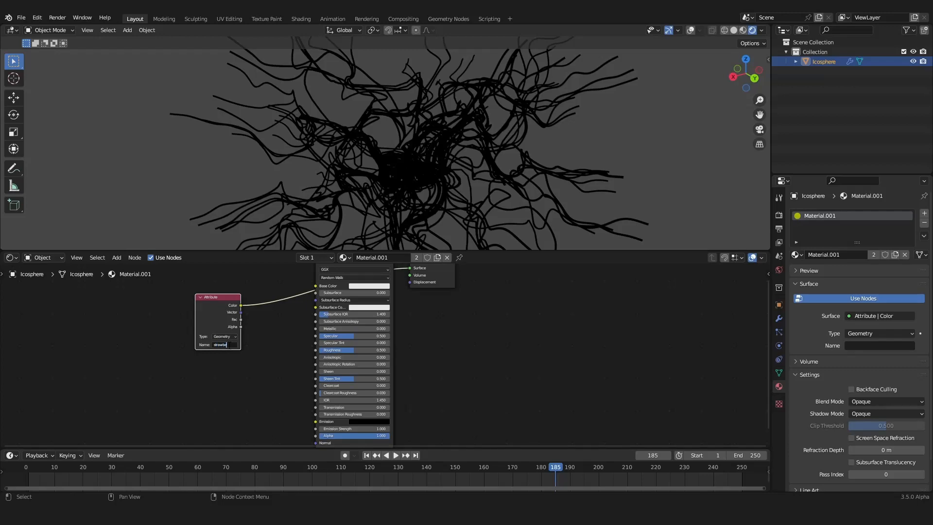
pyautogui.press('Return')
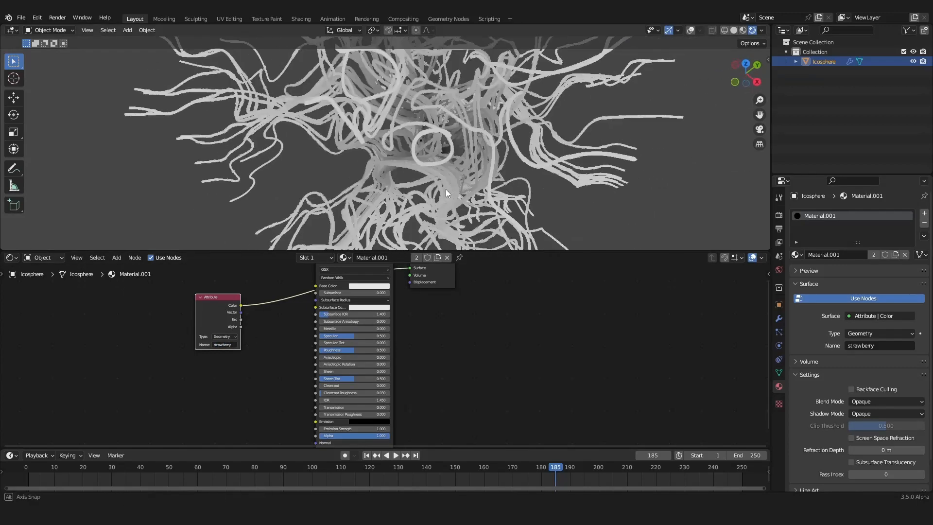
pyautogui.moveTo(446, 193); pyautogui.dragTo(398, 178)
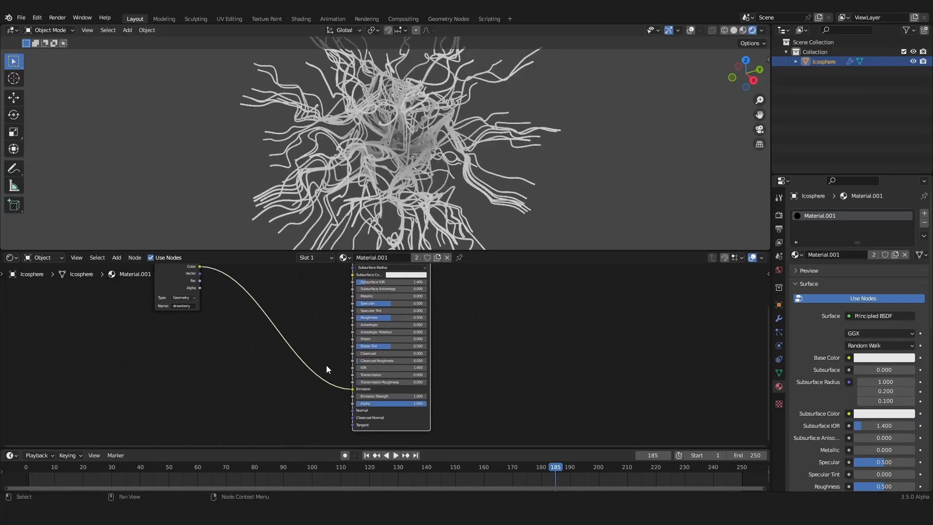
# Drive emission with an Ease ColorRamp from the attribute factor, blending an orange stop to a cyan stop.
pyautogui.write('col')
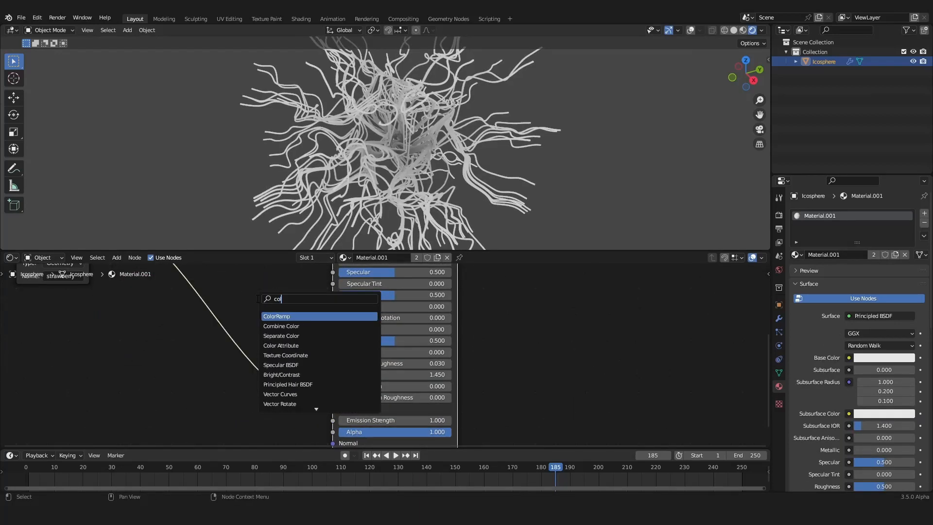
pyautogui.click(275, 315)
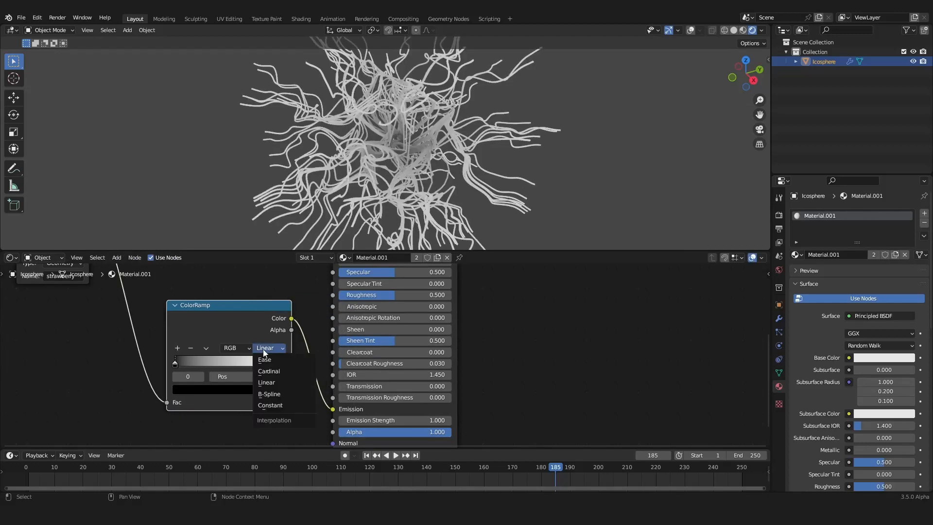
pyautogui.click(263, 359)
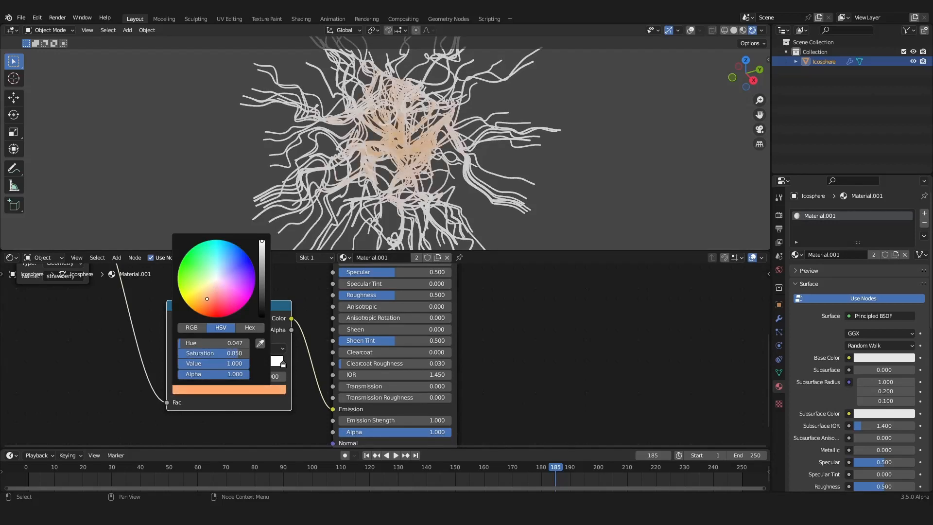
pyautogui.moveTo(206, 298); pyautogui.dragTo(208, 303)
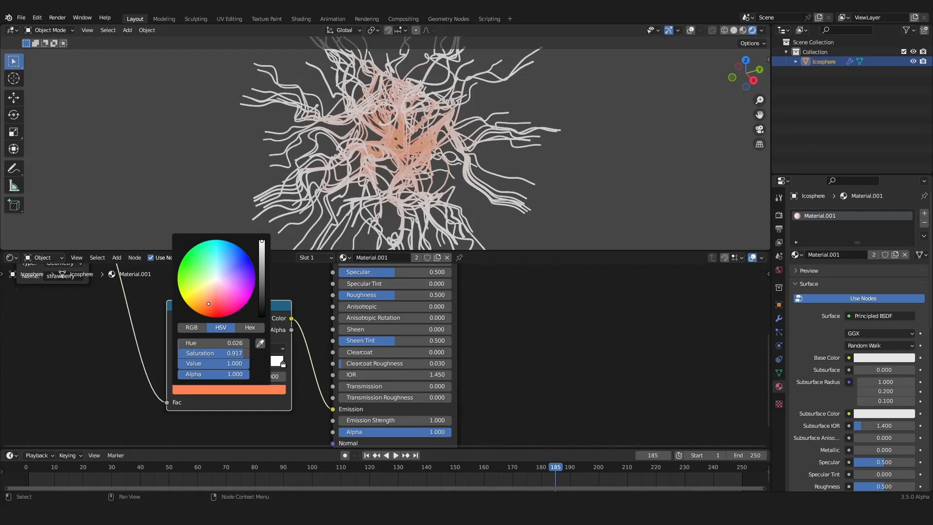
pyautogui.click(216, 279)
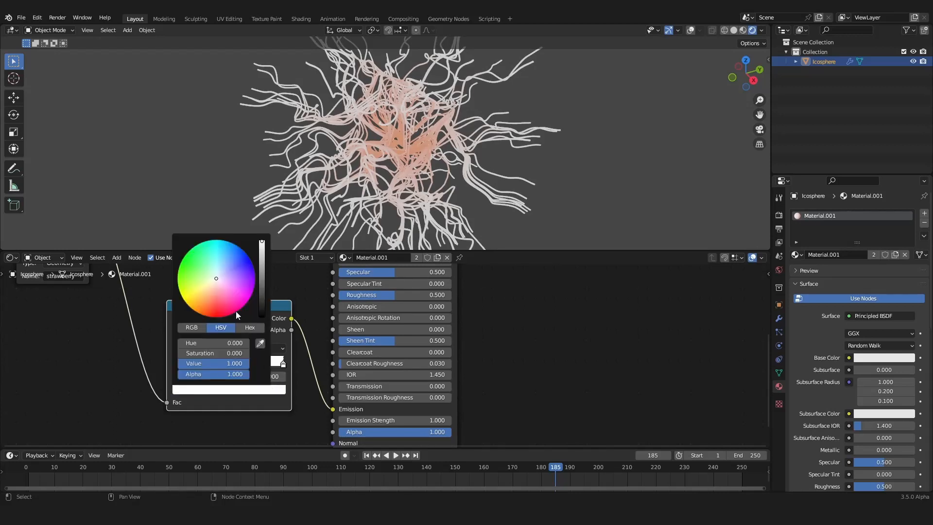
pyautogui.click(206, 254)
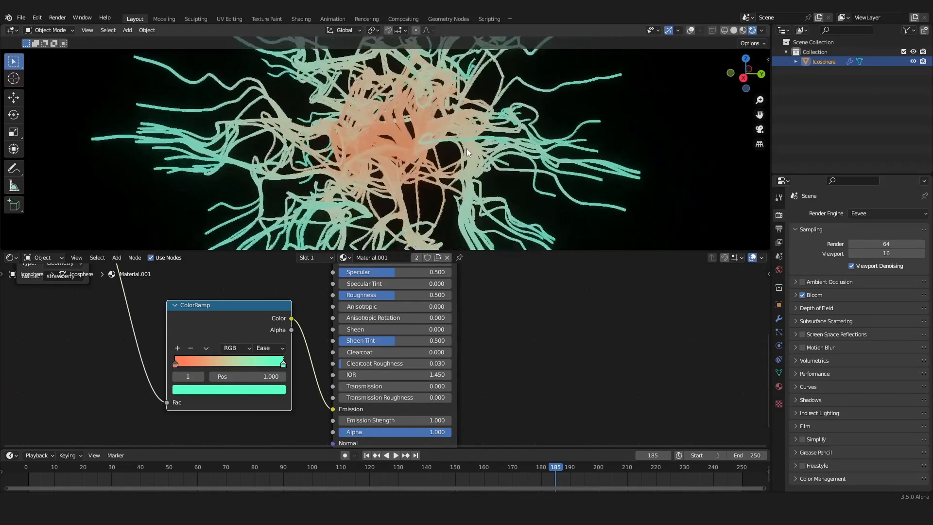
pyautogui.click(394, 455)
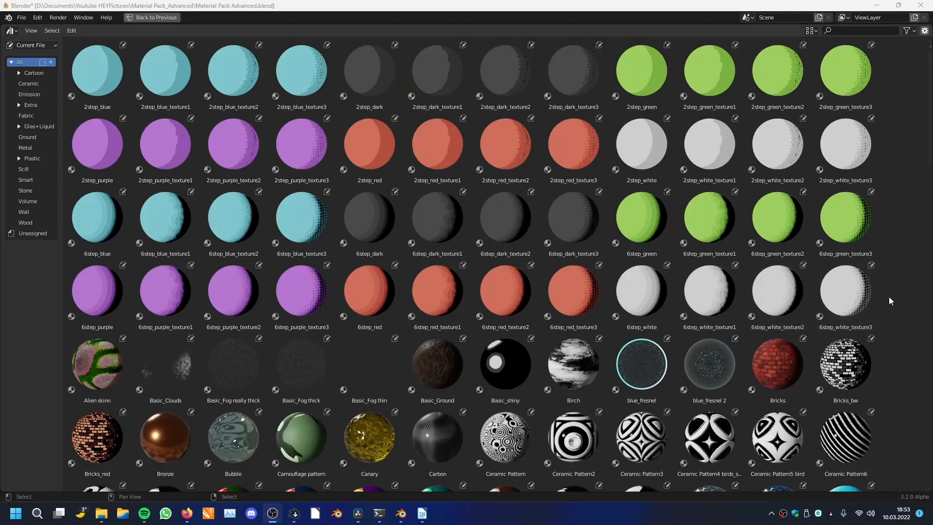
pyautogui.scroll(-3)
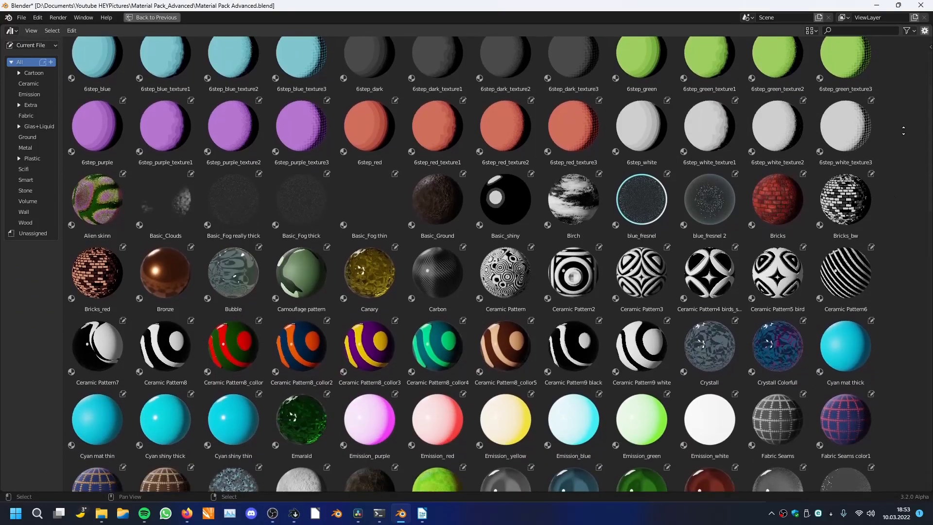
pyautogui.scroll(-3)
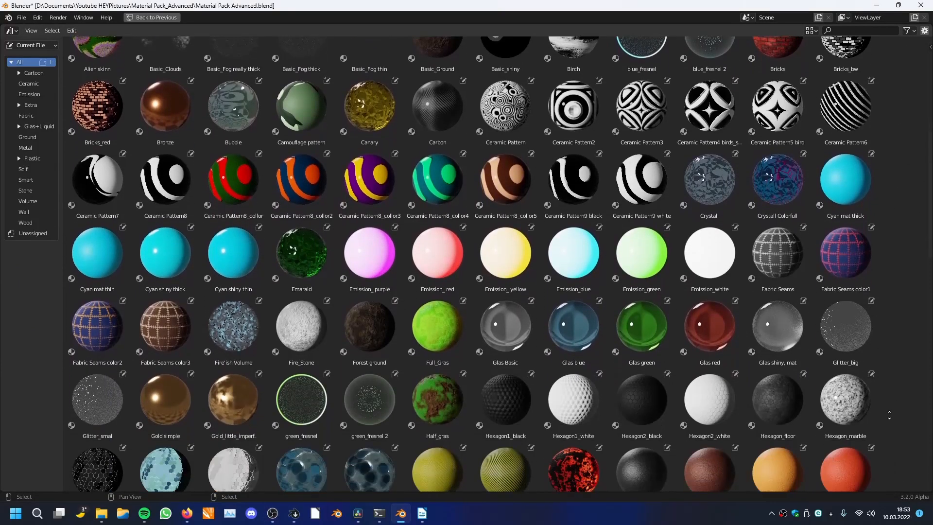
pyautogui.scroll(-3)
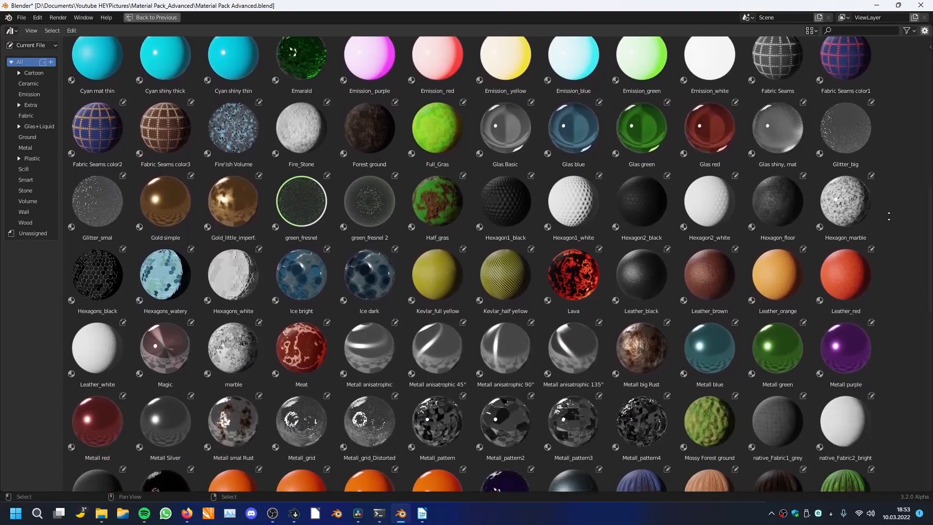
pyautogui.scroll(-3)
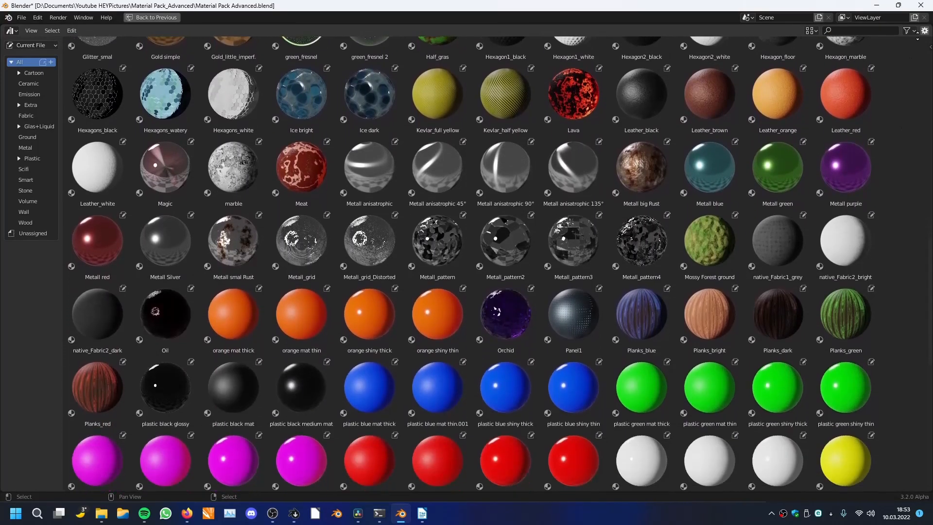
pyautogui.scroll(-3)
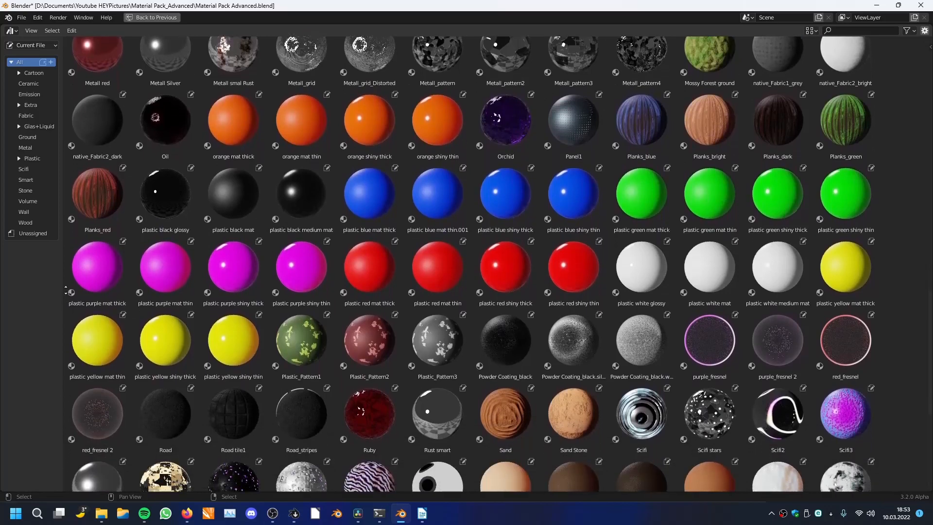
pyautogui.scroll(-3)
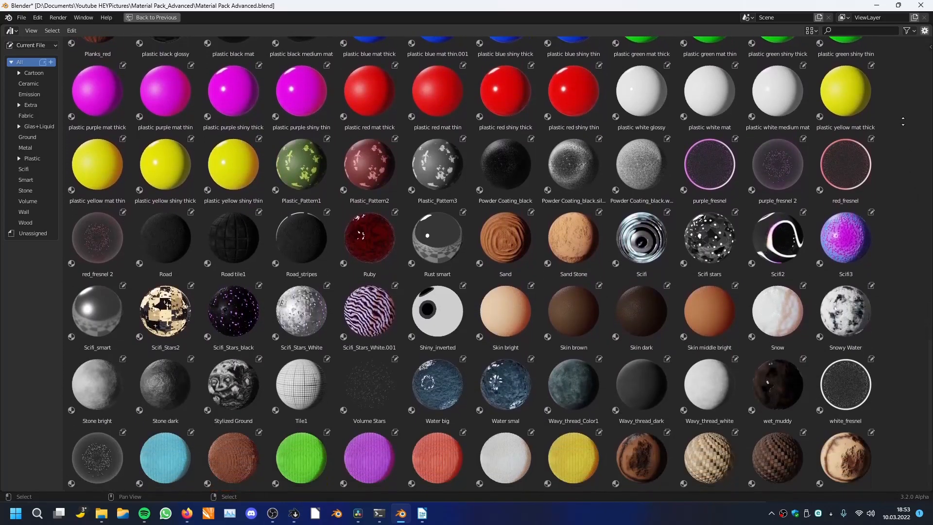
pyautogui.scroll(-3)
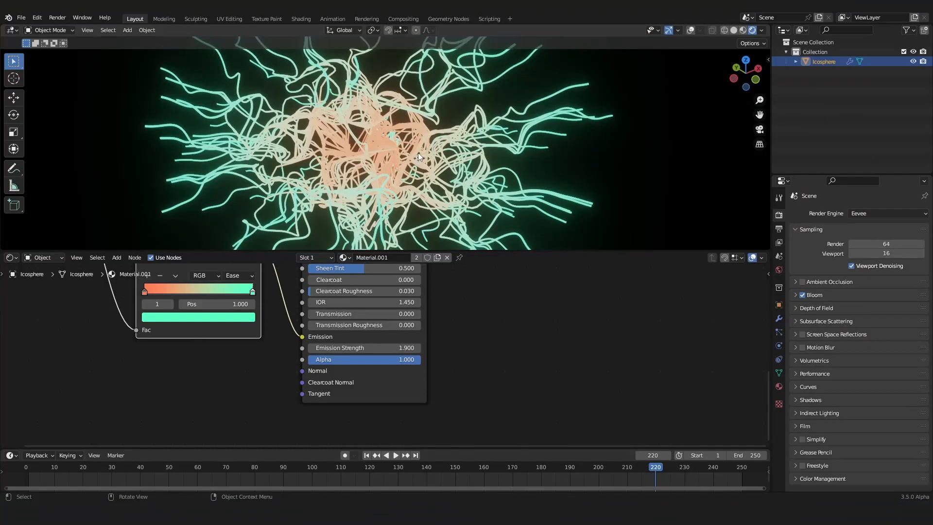
pyautogui.moveTo(422, 154)
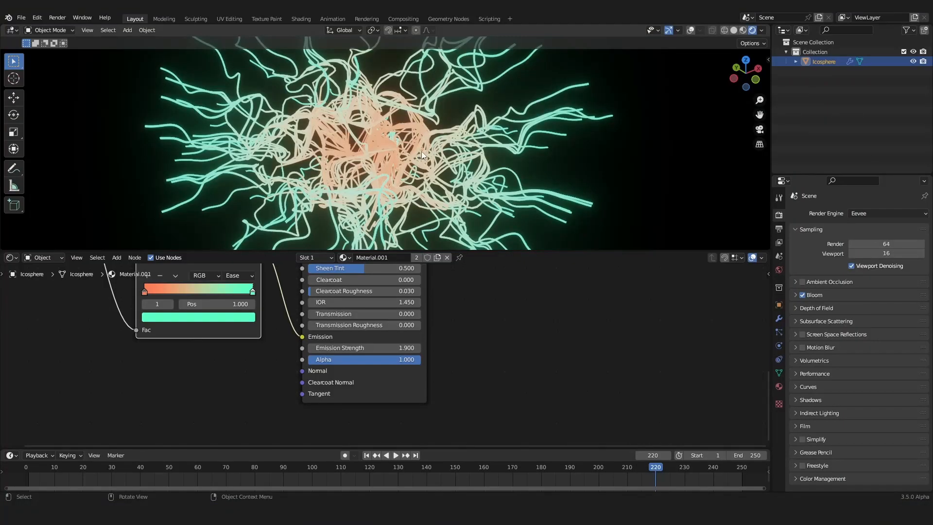